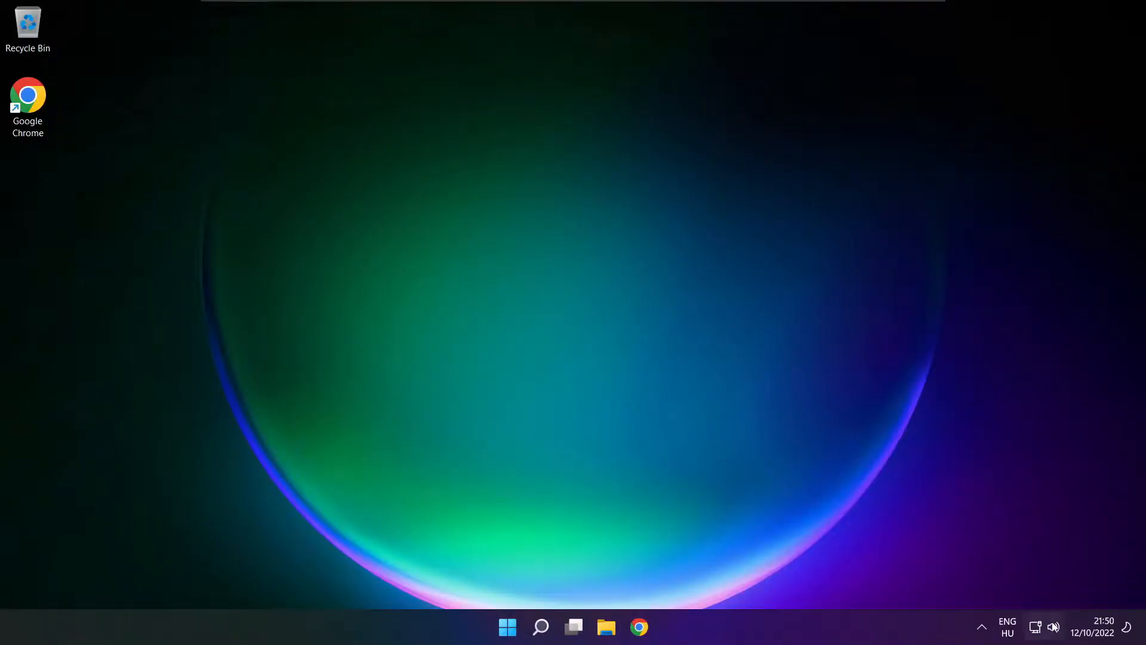
Switch sound output to Speakers (High Definition Audio Device) from the Quick Settings device list.
{"action": "left_click", "coordinate": [1046, 627]}
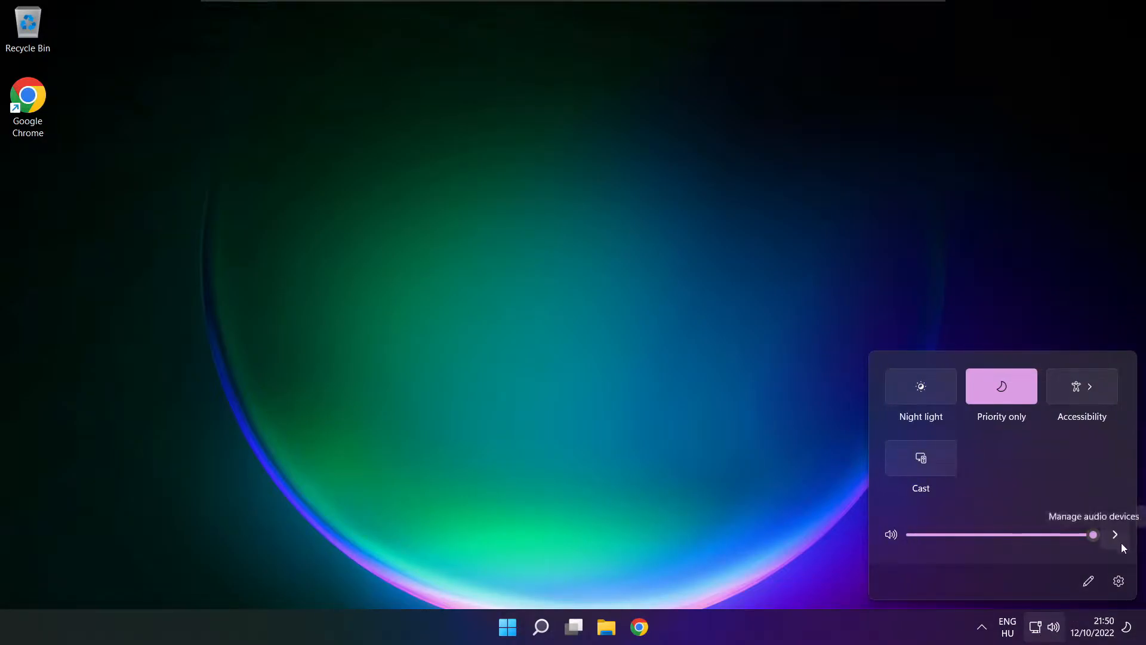
{"action": "left_click", "coordinate": [1115, 535]}
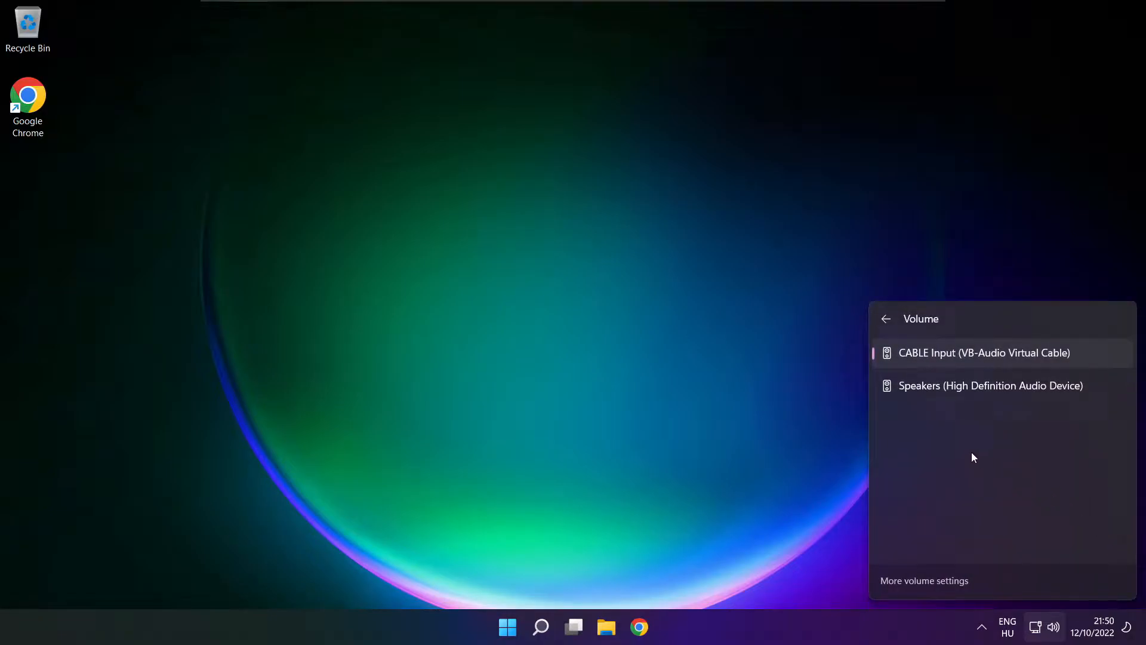
{"action": "mouse_move", "coordinate": [1042, 393]}
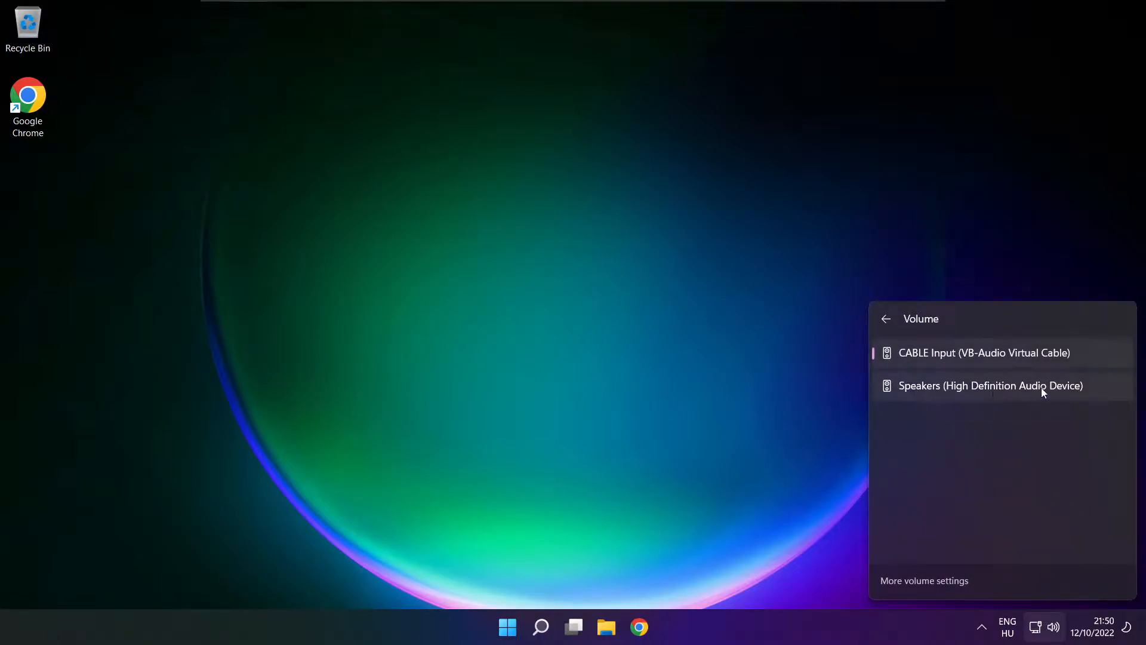
{"action": "mouse_move", "coordinate": [1067, 396]}
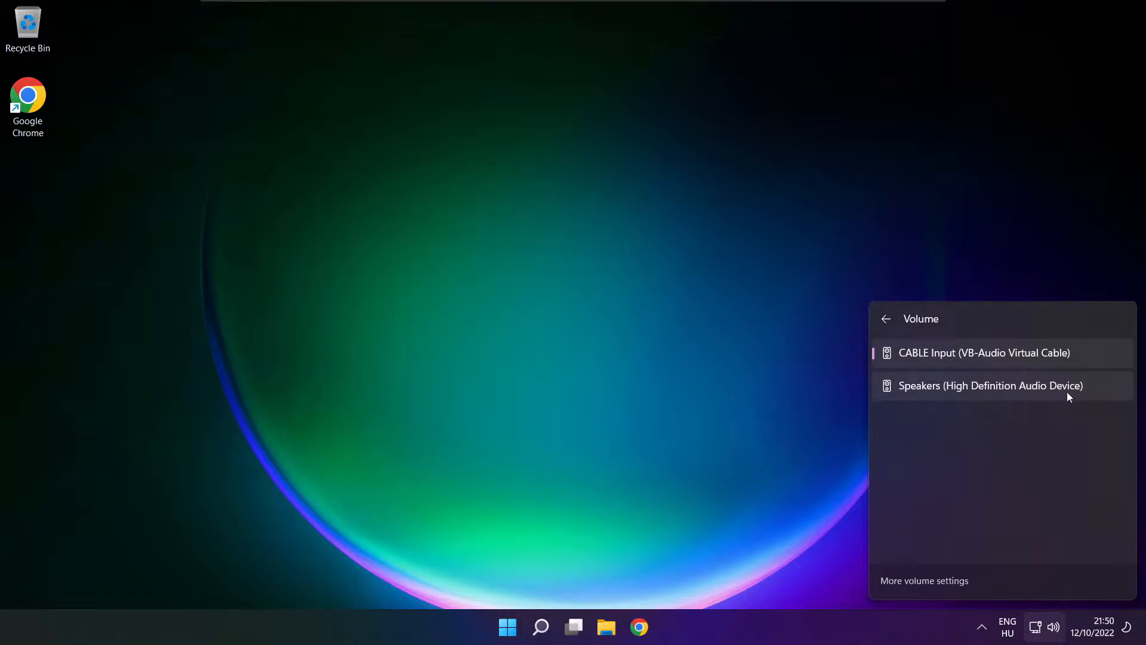
{"action": "left_click", "coordinate": [990, 385]}
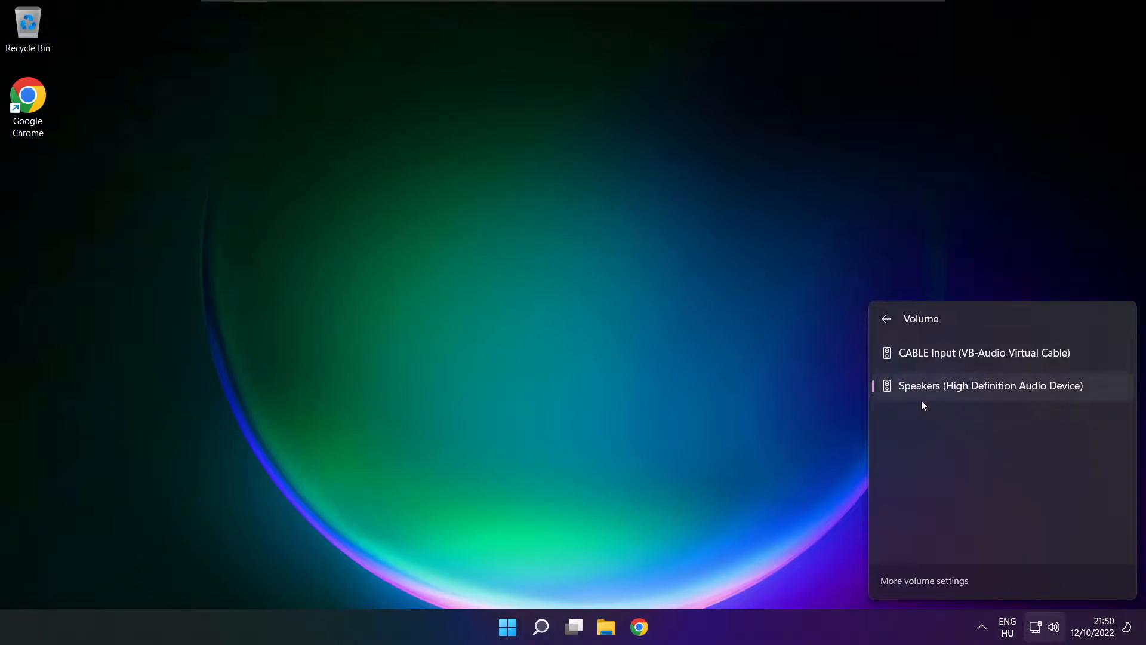
{"action": "mouse_move", "coordinate": [943, 461]}
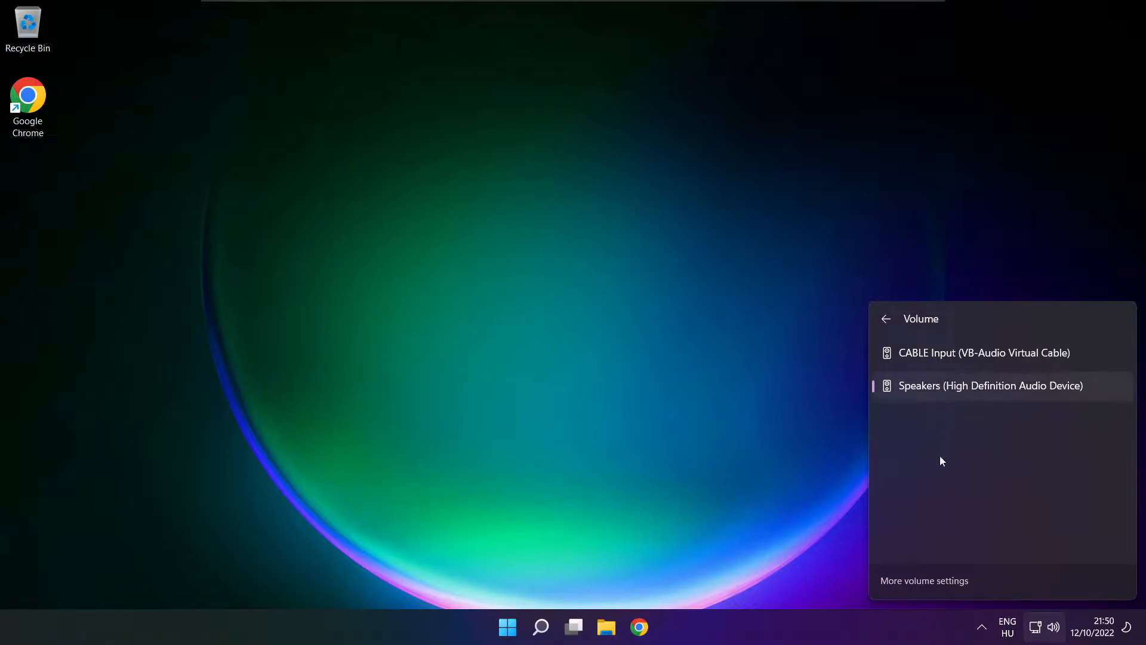
{"action": "mouse_move", "coordinate": [605, 353]}
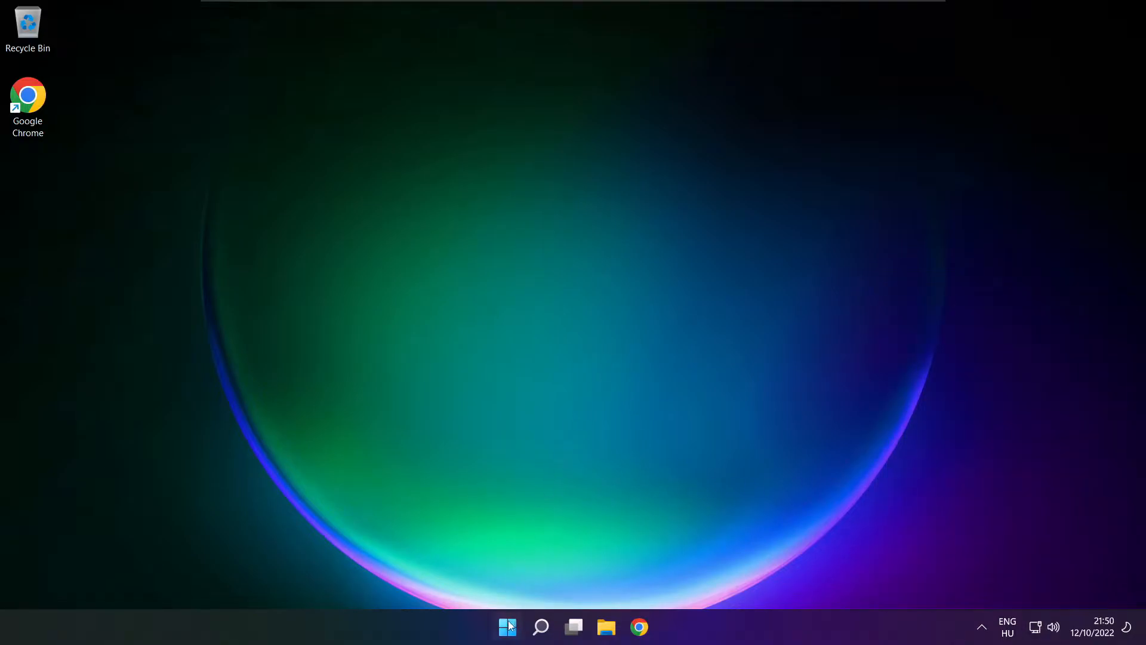
{"action": "left_click", "coordinate": [507, 627]}
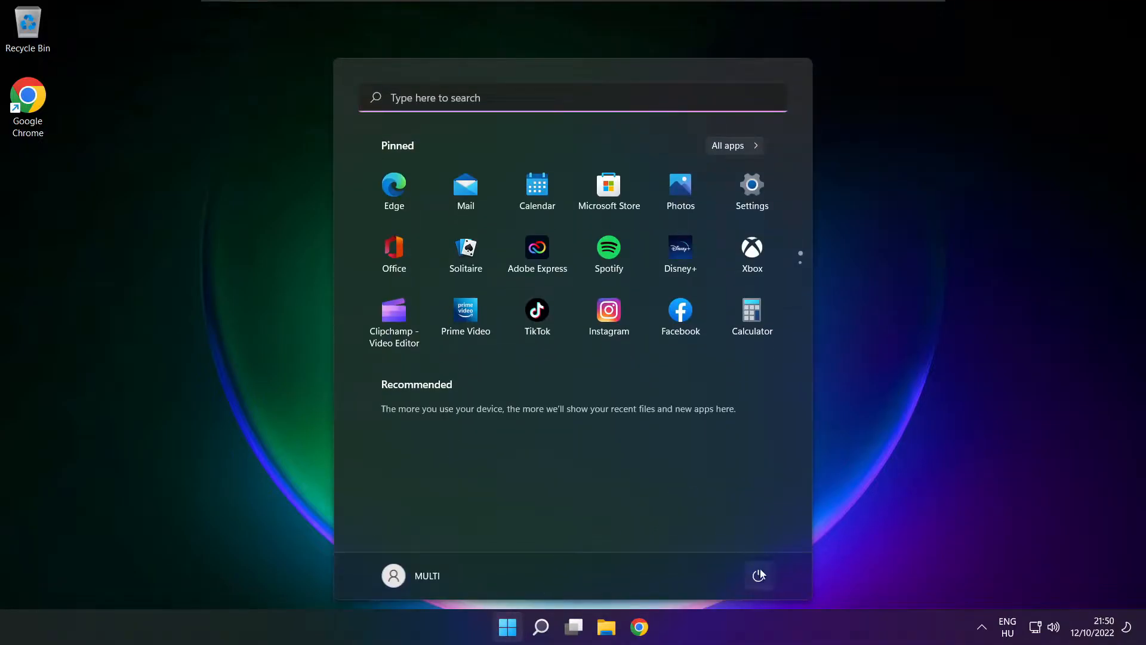
{"action": "left_click", "coordinate": [759, 576]}
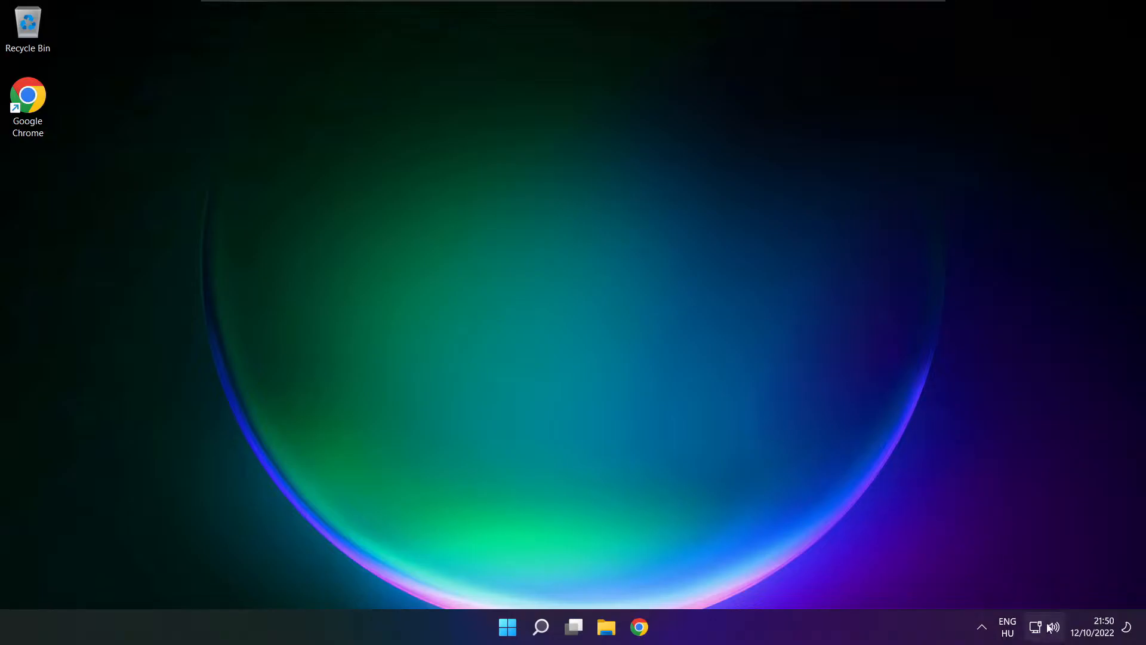
{"action": "mouse_move", "coordinate": [1054, 627]}
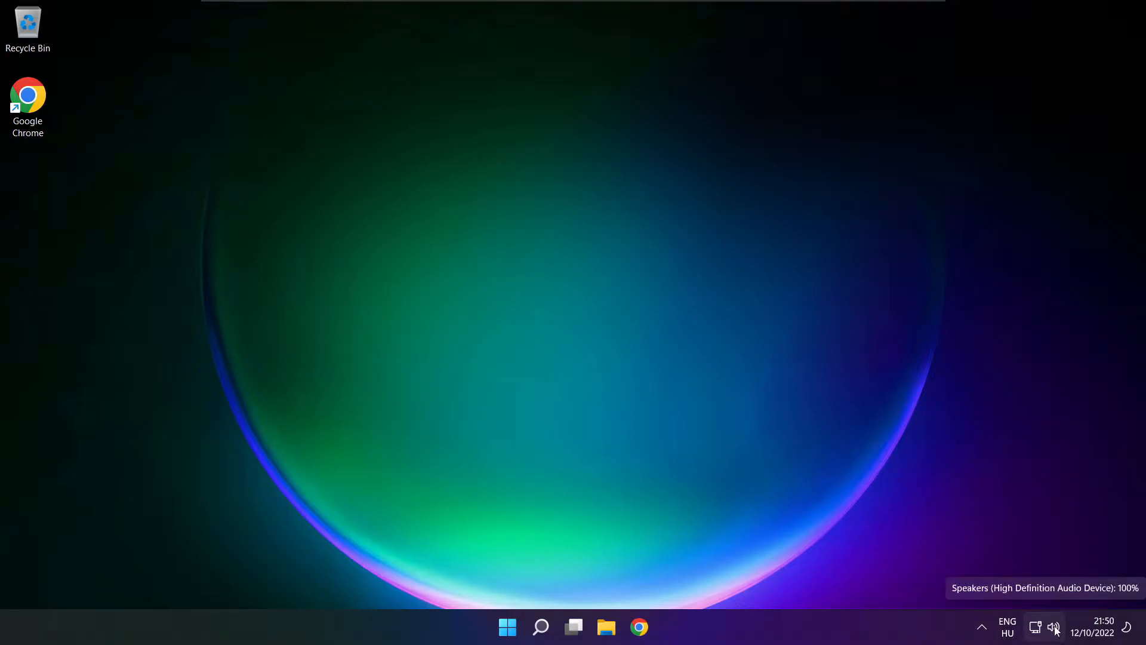
Reach the Settings Sound page via More volume settings and scroll to the Advanced section.
{"action": "left_click", "coordinate": [1054, 627]}
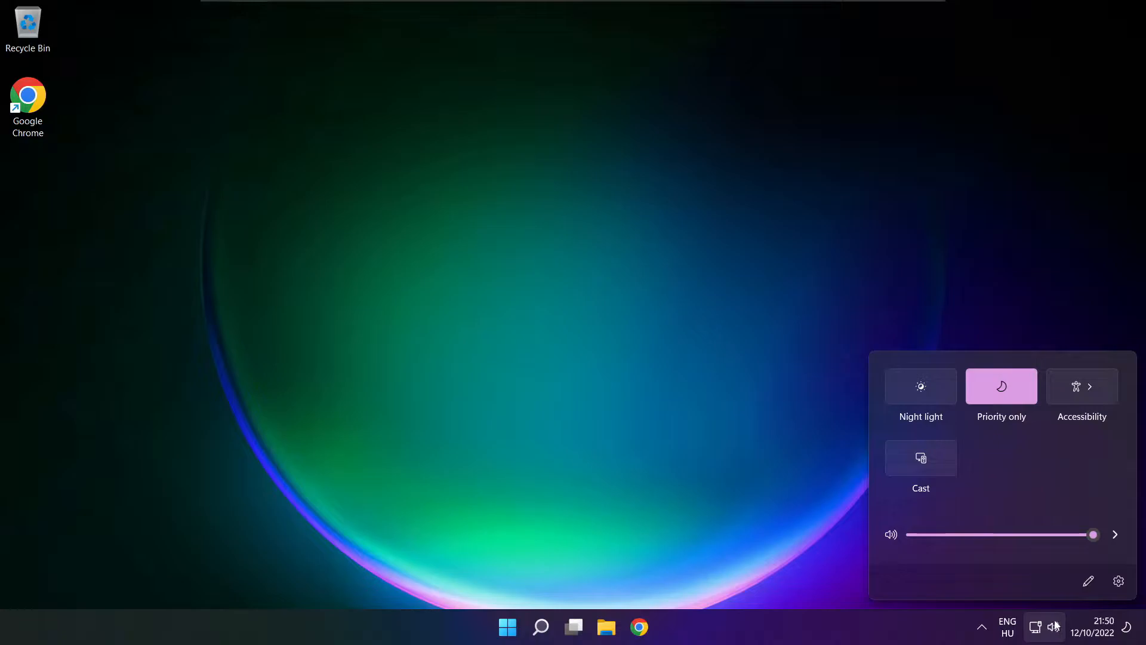
{"action": "left_click", "coordinate": [1116, 535]}
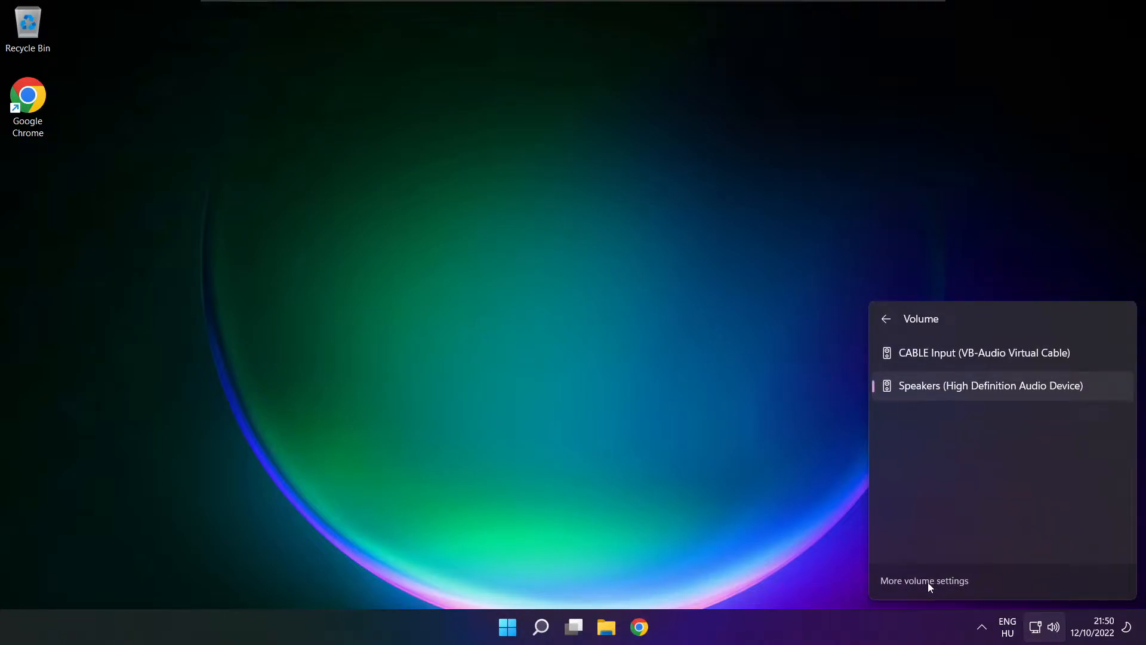
{"action": "left_click", "coordinate": [924, 580]}
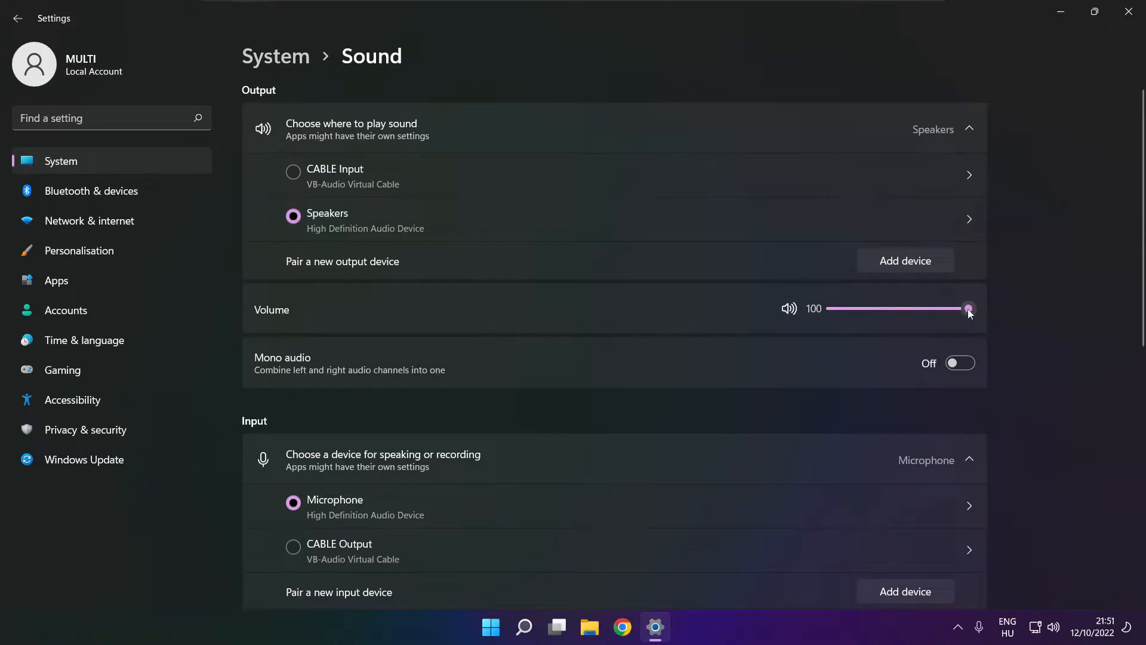
{"action": "mouse_move", "coordinate": [324, 325]}
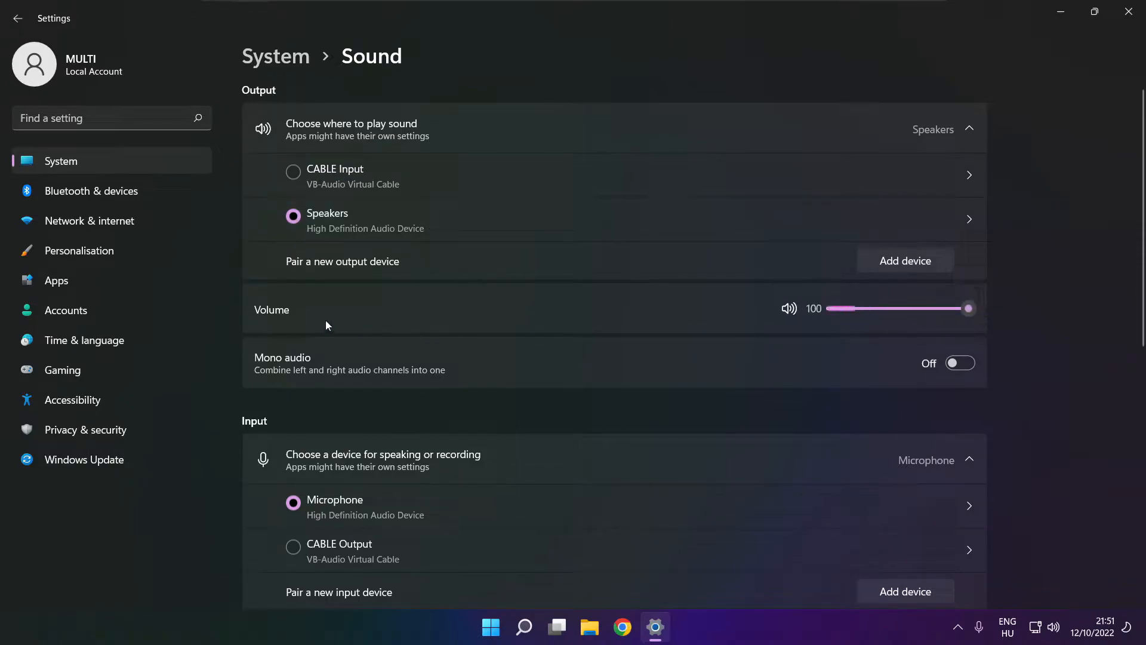
{"action": "mouse_move", "coordinate": [1054, 317]}
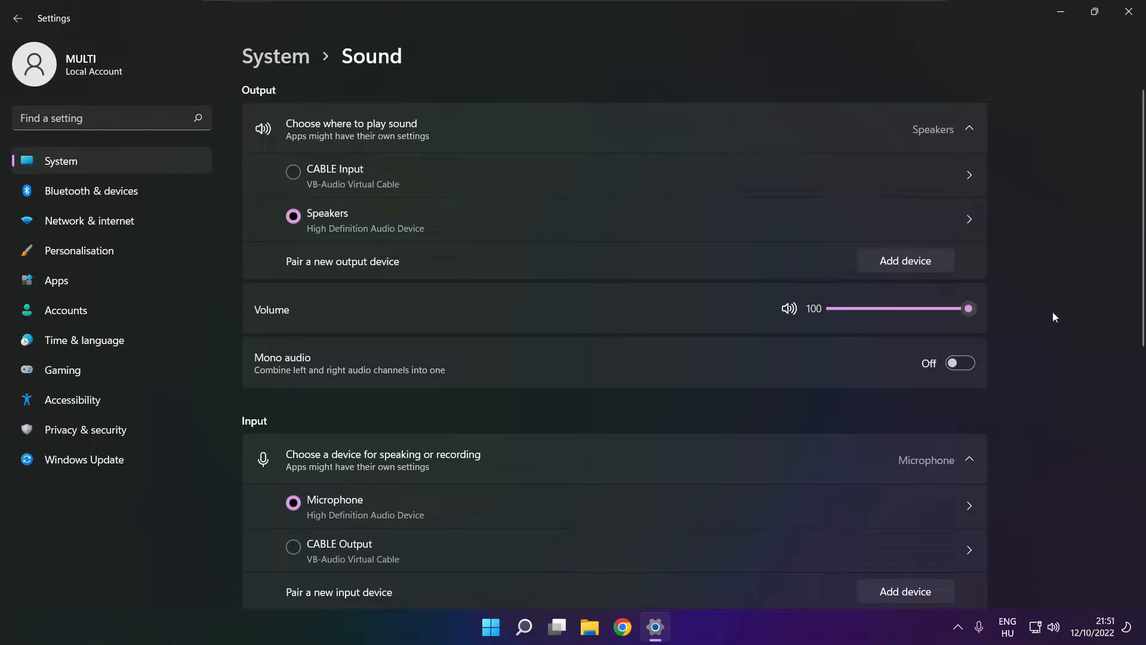
{"action": "scroll", "scroll_direction": "down", "scroll_amount": 3}
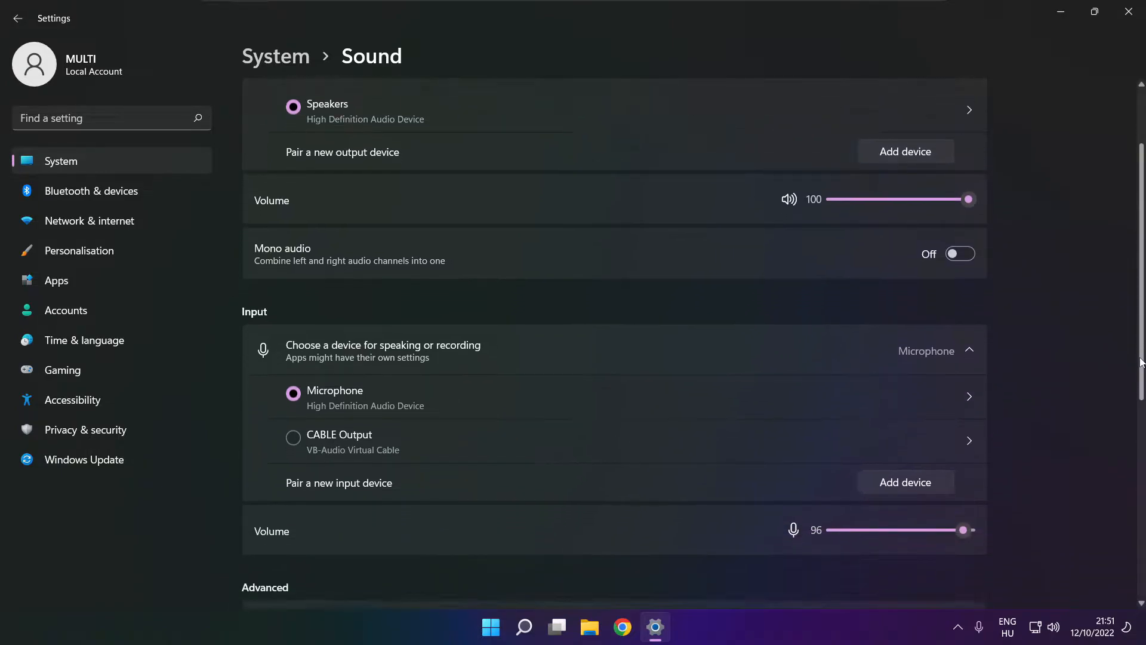
{"action": "scroll", "scroll_direction": "down", "scroll_amount": 3}
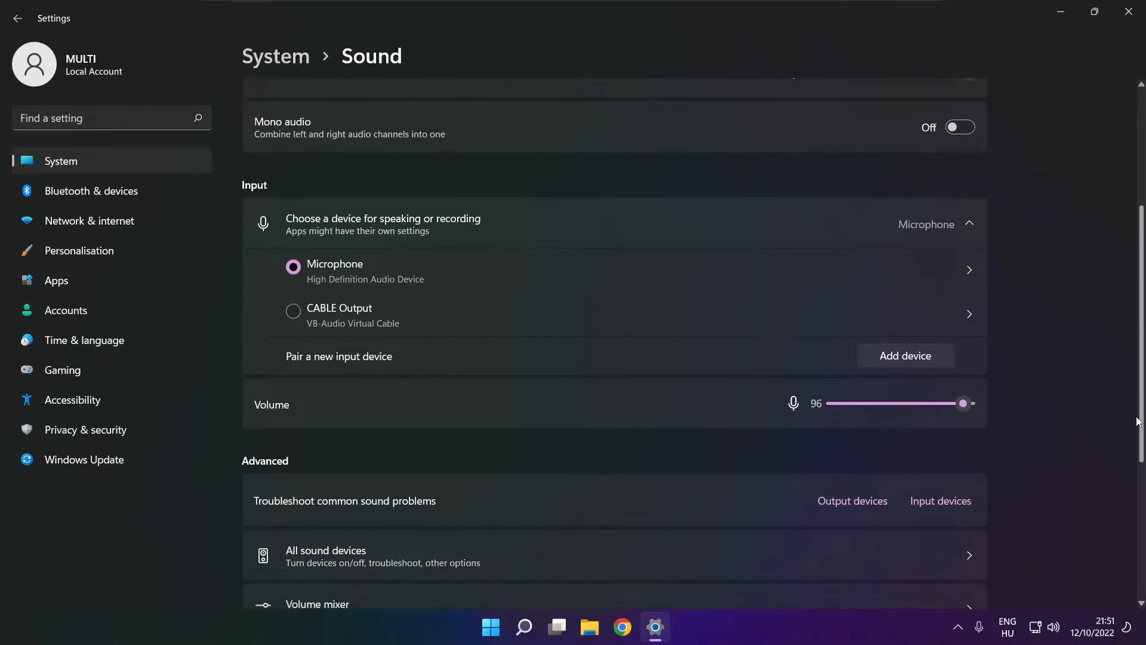
{"action": "scroll", "scroll_direction": "down", "scroll_amount": 3}
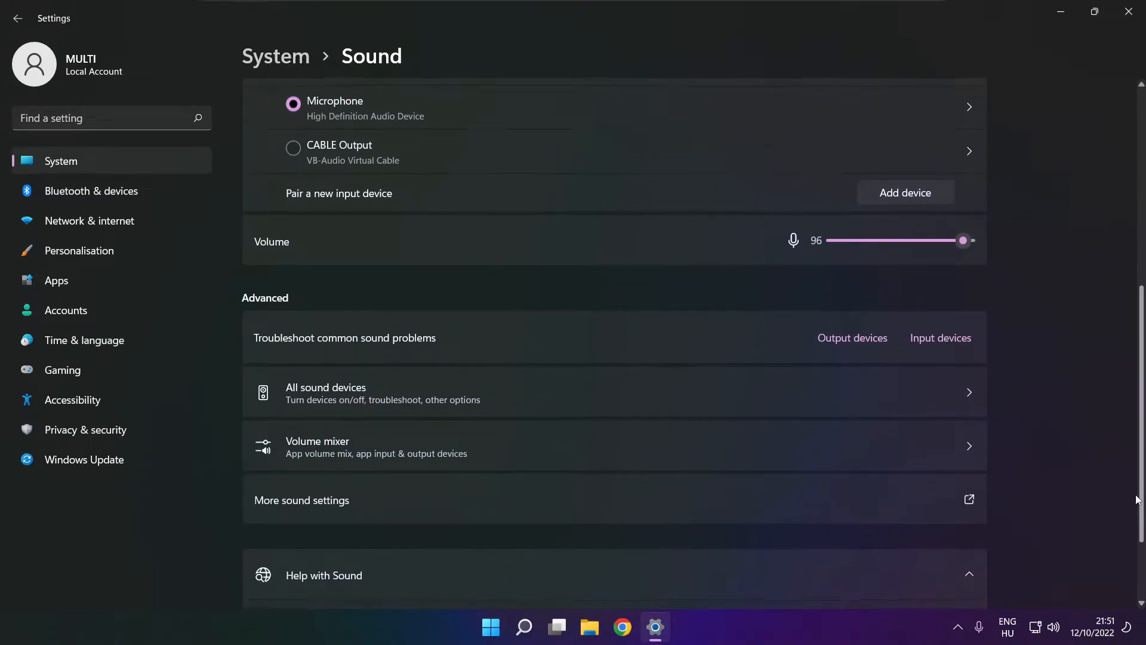
{"action": "mouse_move", "coordinate": [473, 508]}
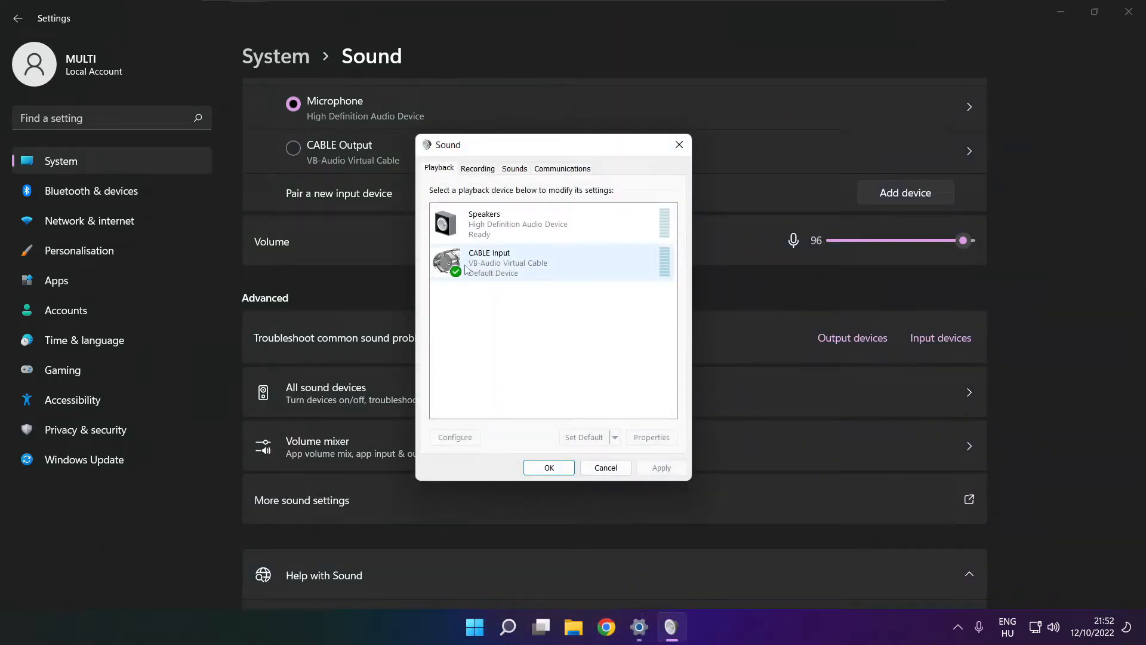
Disable the CABLE Input playback device on the Playback tab.
{"action": "left_click", "coordinate": [552, 262]}
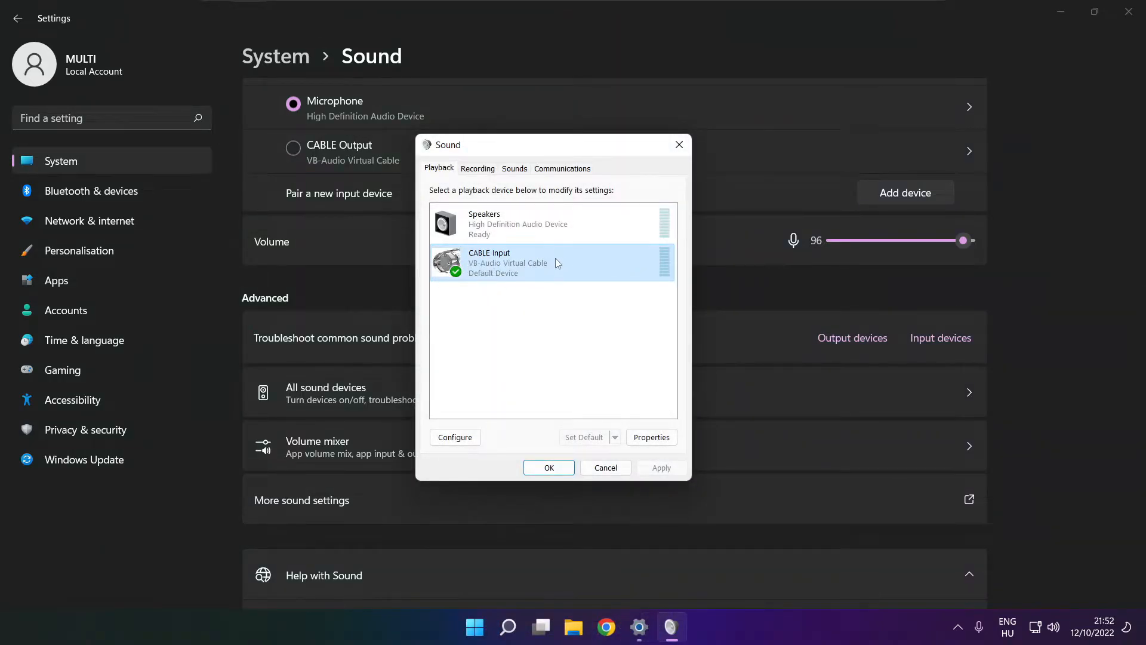
{"action": "right_click", "coordinate": [551, 262]}
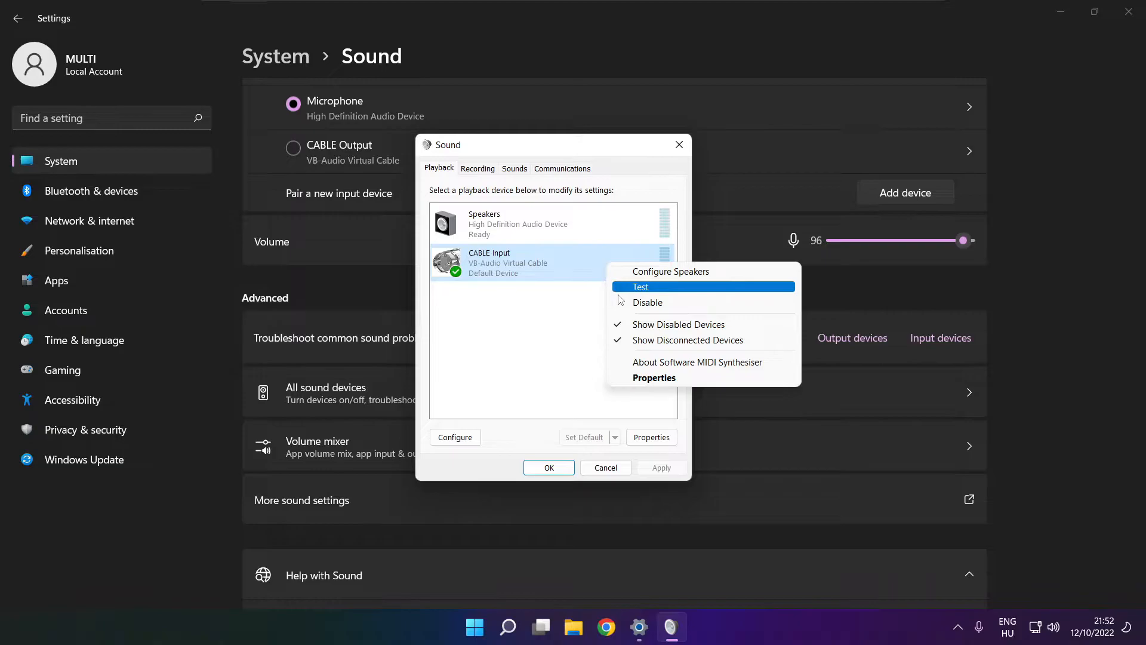
{"action": "left_click", "coordinate": [648, 303]}
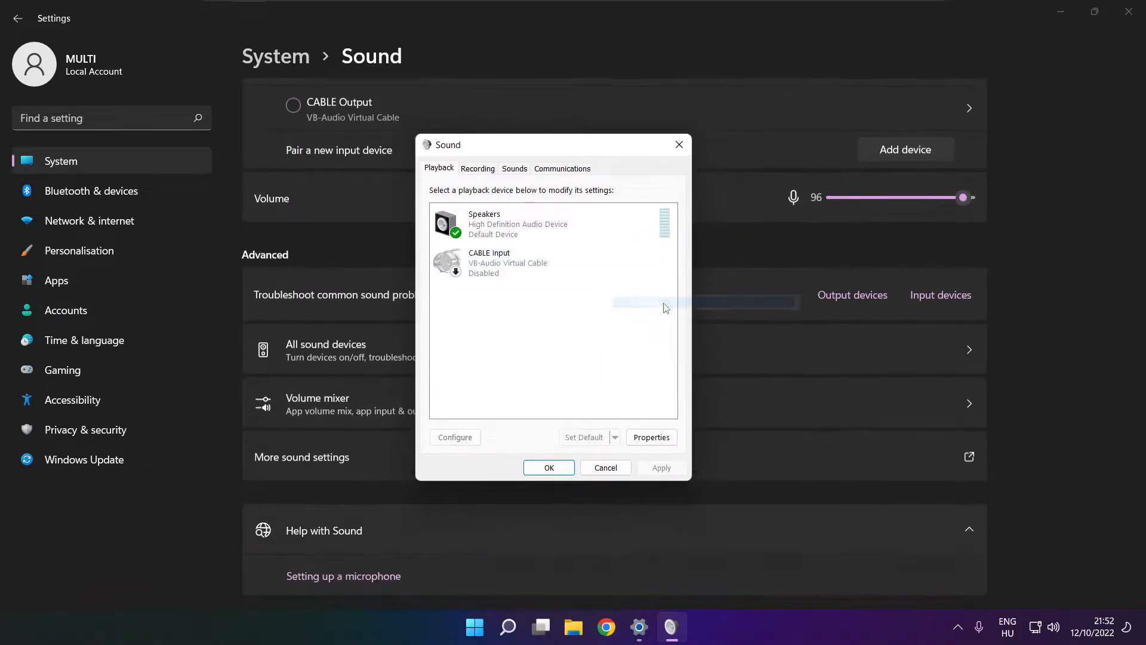
Start Configure Speakers for the default Speakers playback device.
{"action": "left_click", "coordinate": [553, 223]}
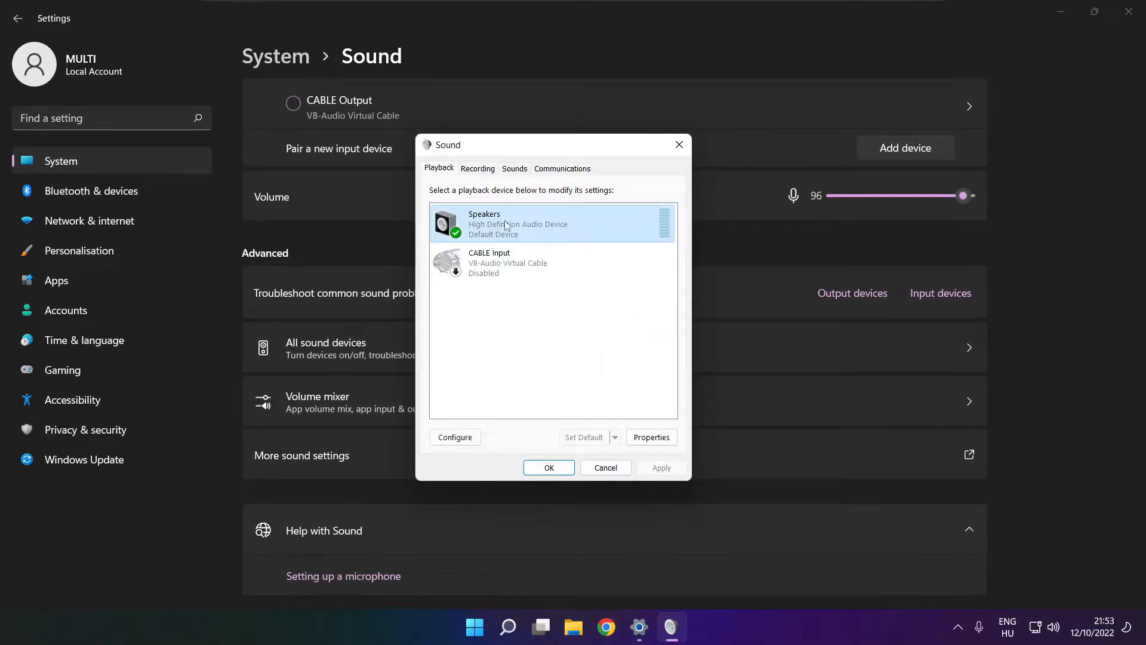
{"action": "right_click", "coordinate": [552, 224]}
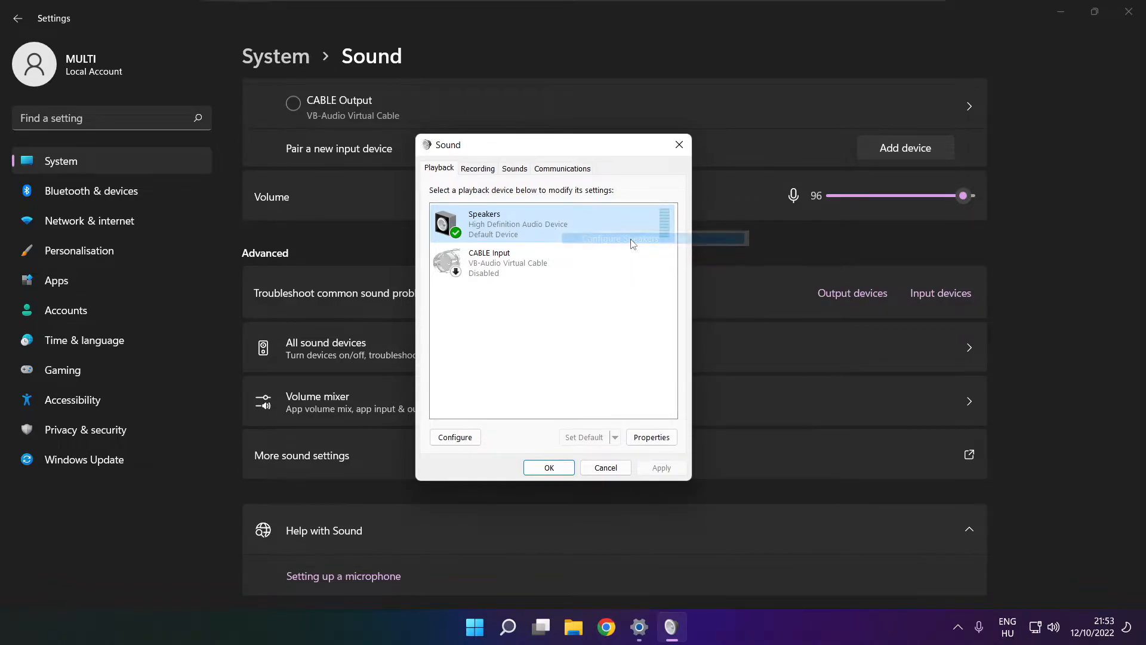
{"action": "left_click", "coordinate": [455, 437]}
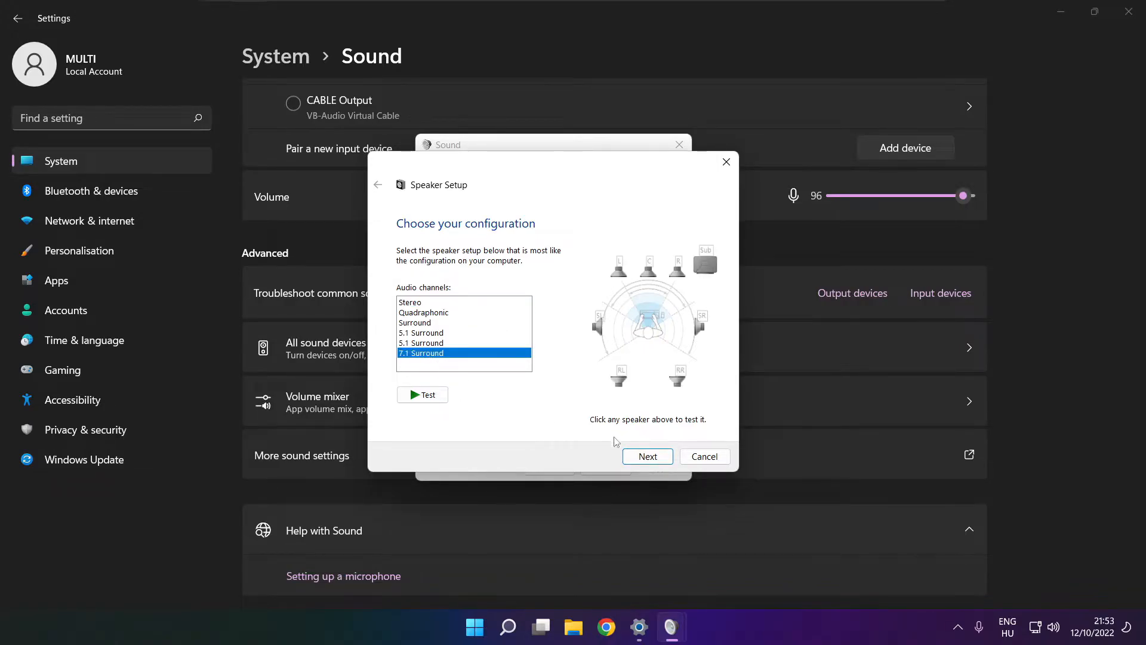
Finish the wizard with 7.1 Surround and all optional speakers kept.
{"action": "left_click", "coordinate": [647, 456]}
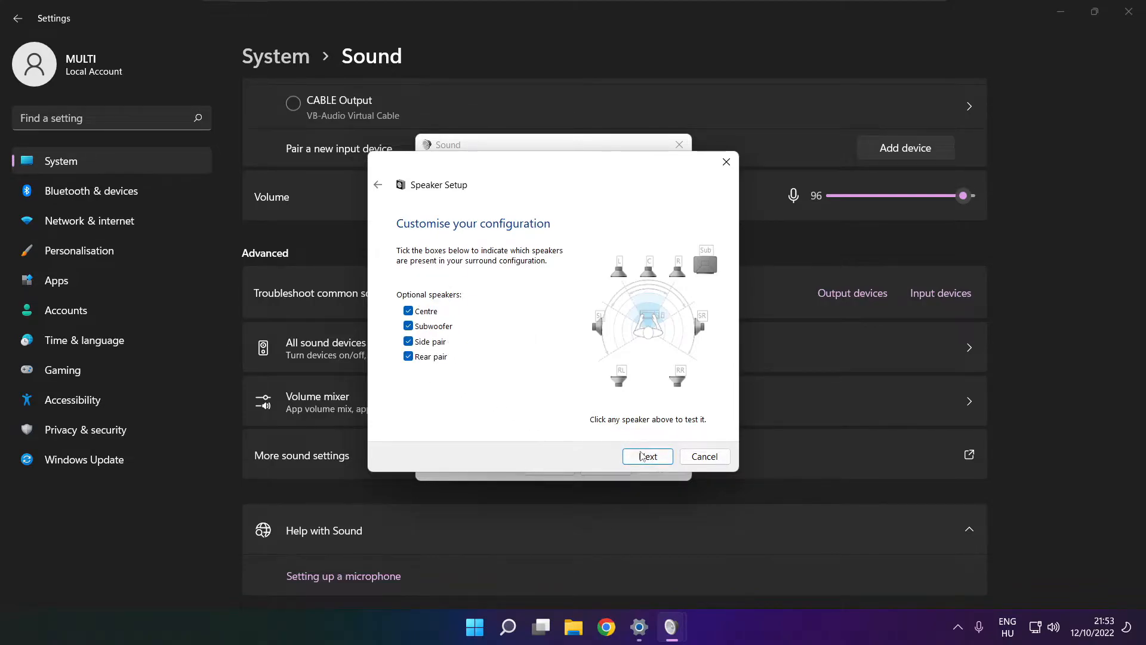
{"action": "left_click", "coordinate": [646, 456]}
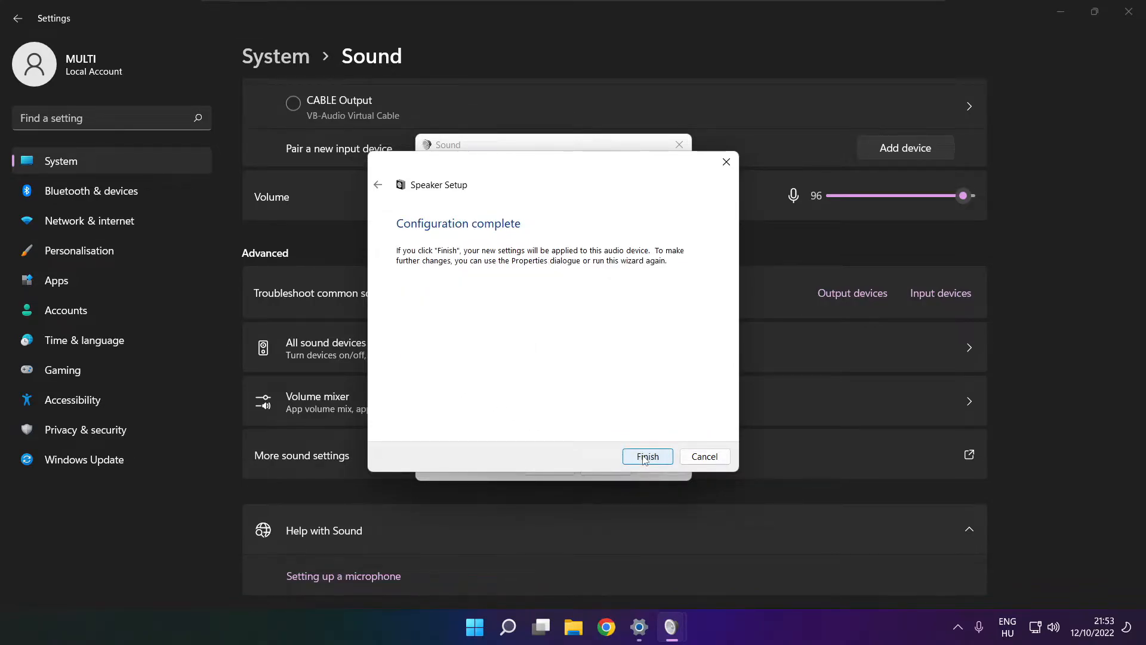
{"action": "left_click", "coordinate": [646, 457]}
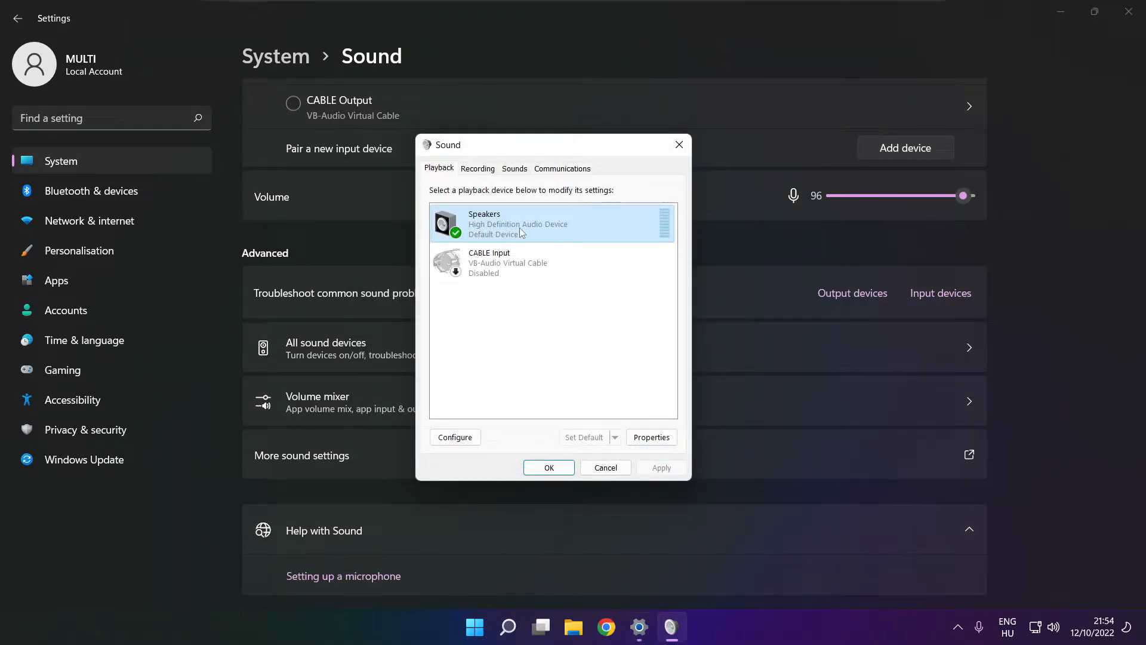
Disable all enhancements in Speakers Properties and apply the change.
{"action": "left_click", "coordinate": [649, 437]}
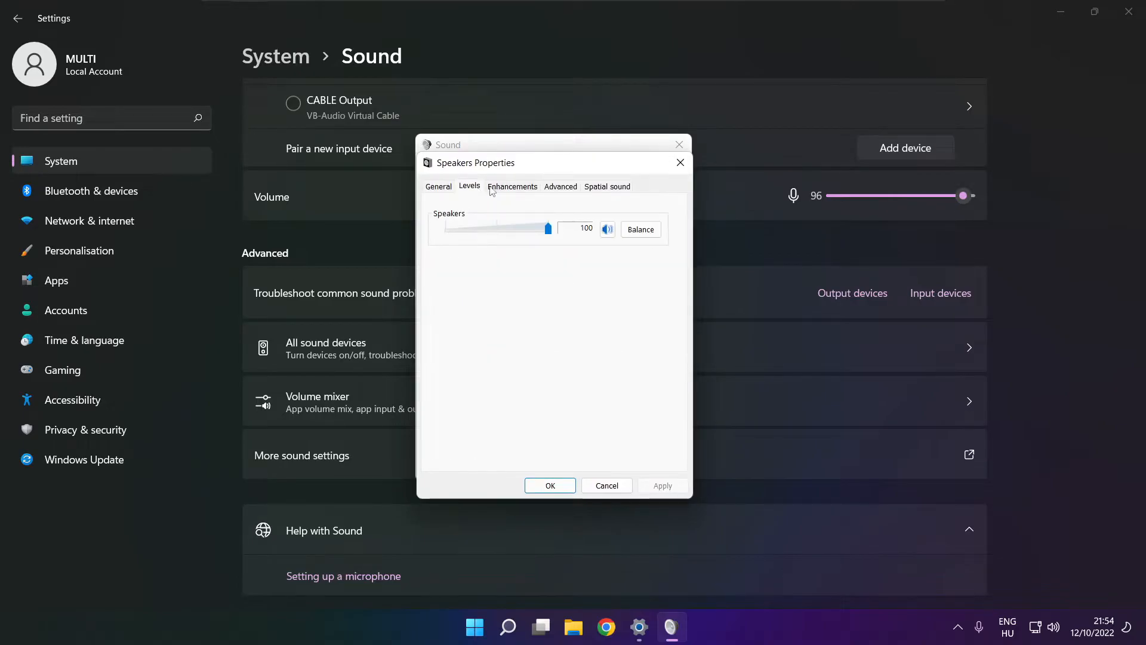
{"action": "left_click", "coordinate": [512, 187]}
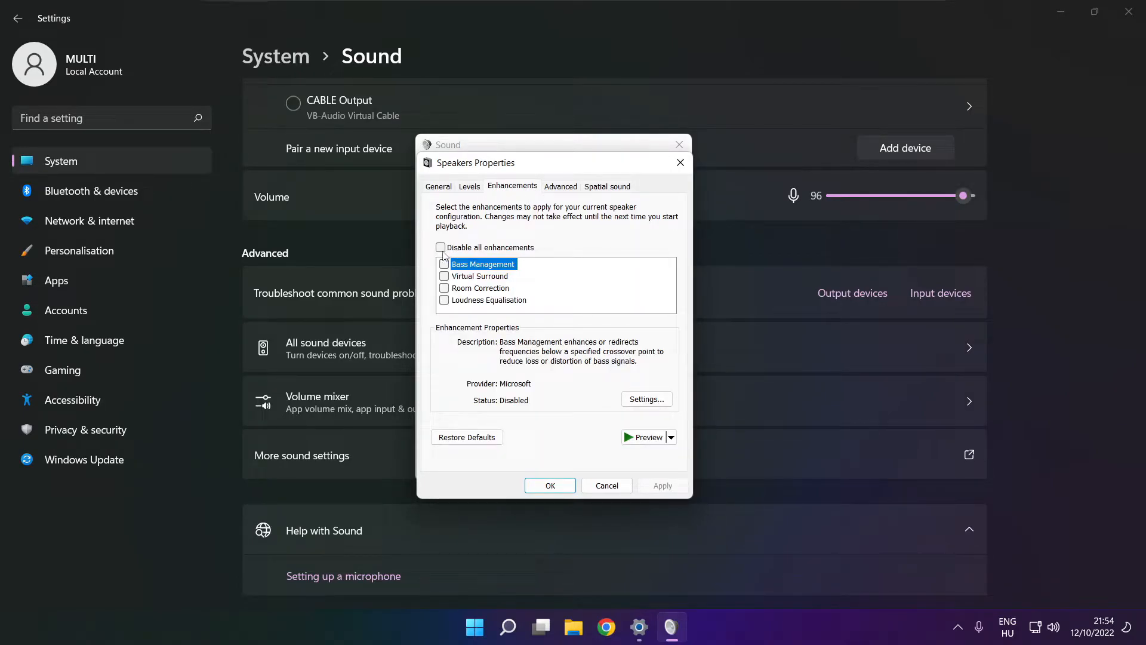
{"action": "left_click", "coordinate": [441, 247]}
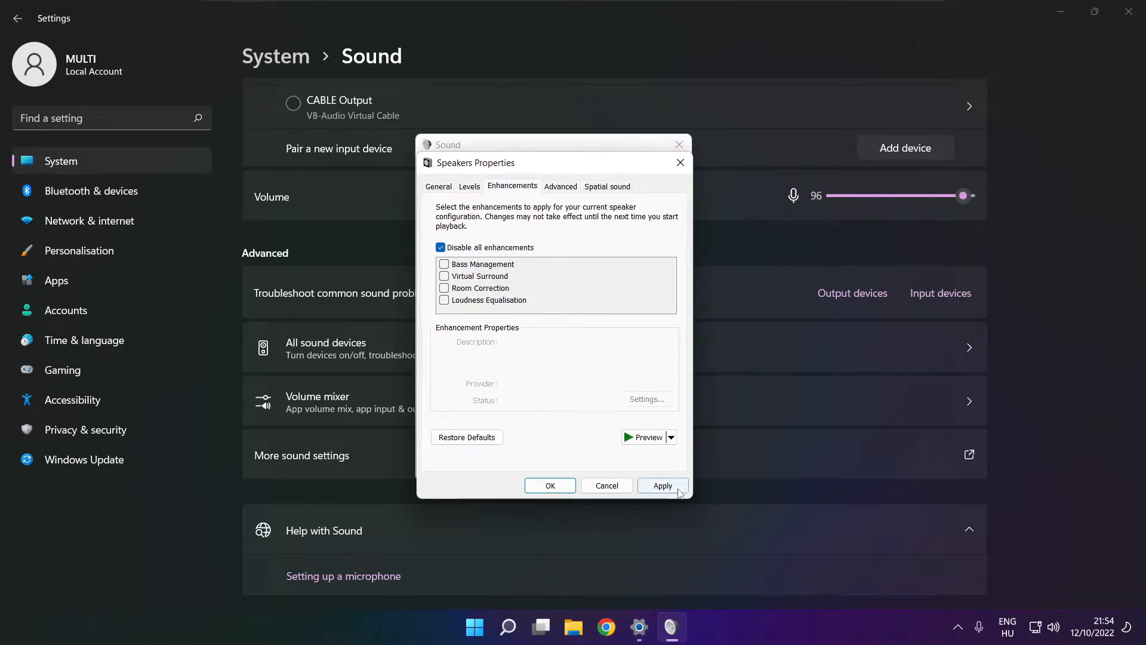
{"action": "left_click", "coordinate": [662, 485]}
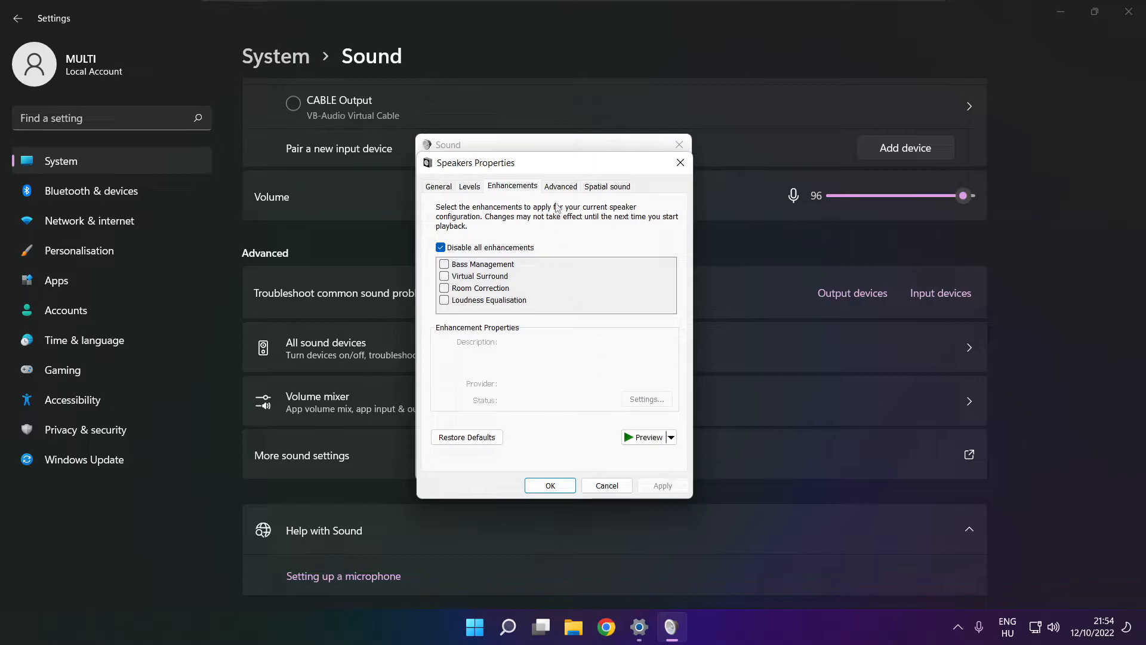
Set the default format to 16 bit, 48000 Hz (DVD Quality) and close both sound dialogs.
{"action": "left_click", "coordinate": [560, 186]}
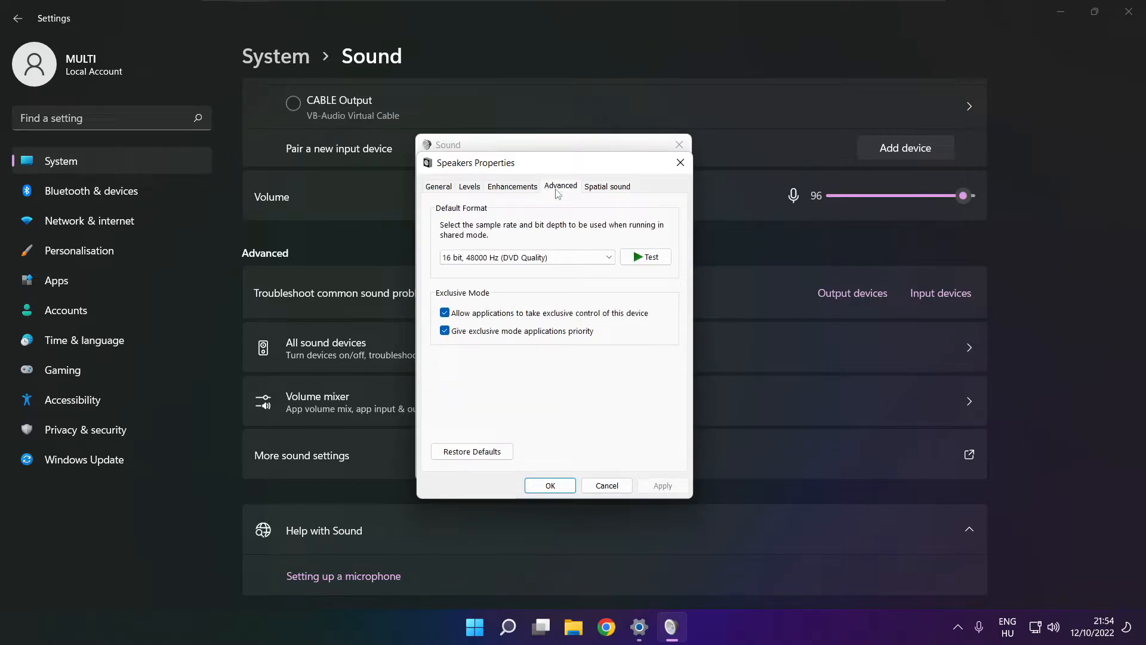
{"action": "left_click", "coordinate": [608, 257]}
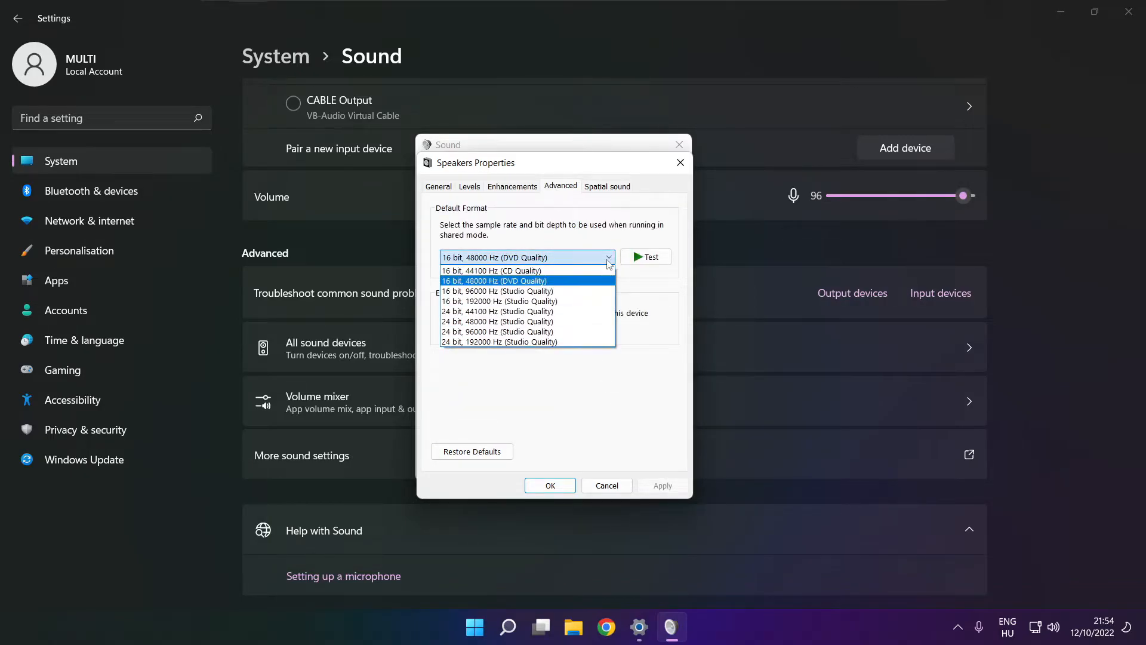
{"action": "mouse_move", "coordinate": [590, 286]}
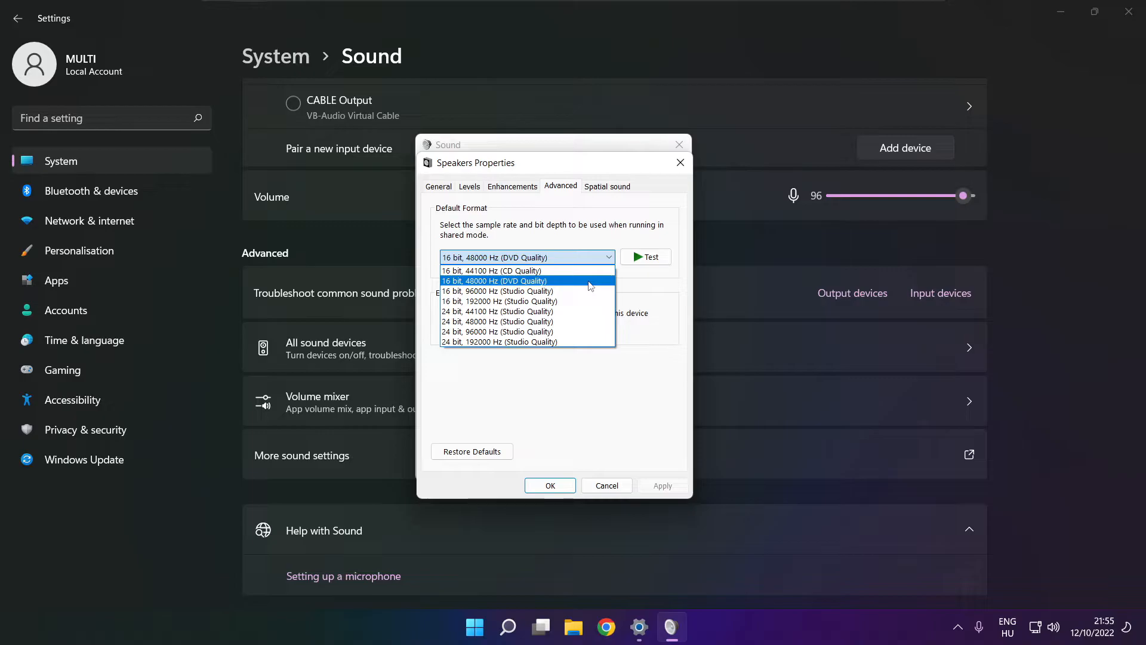
{"action": "left_click", "coordinate": [494, 281]}
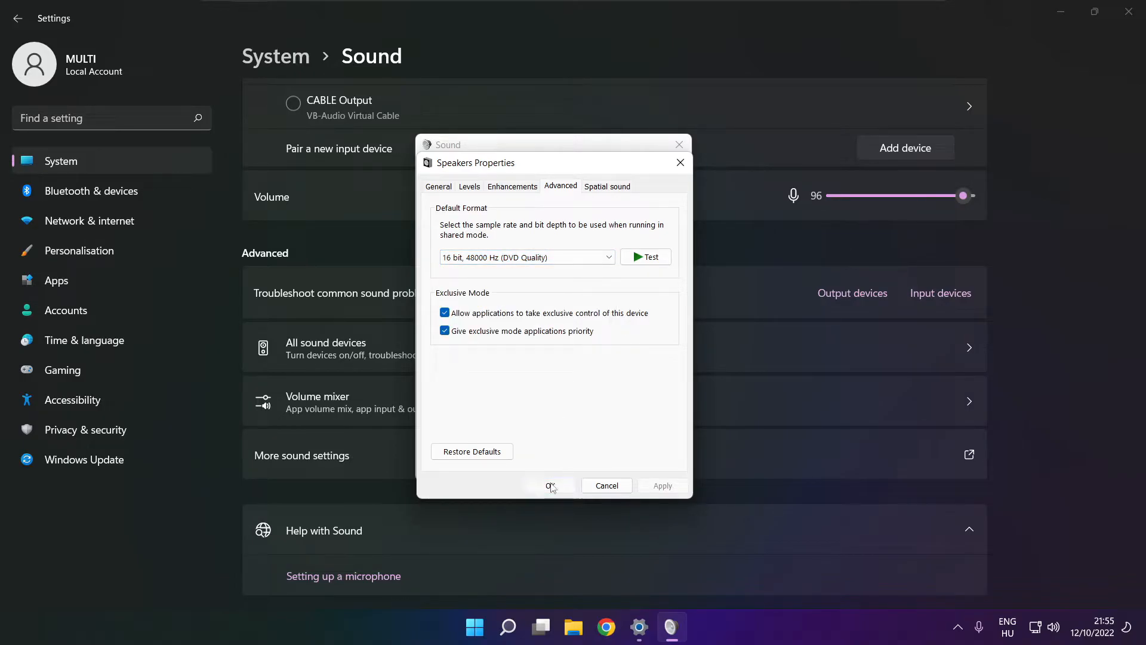
{"action": "left_click", "coordinate": [549, 486]}
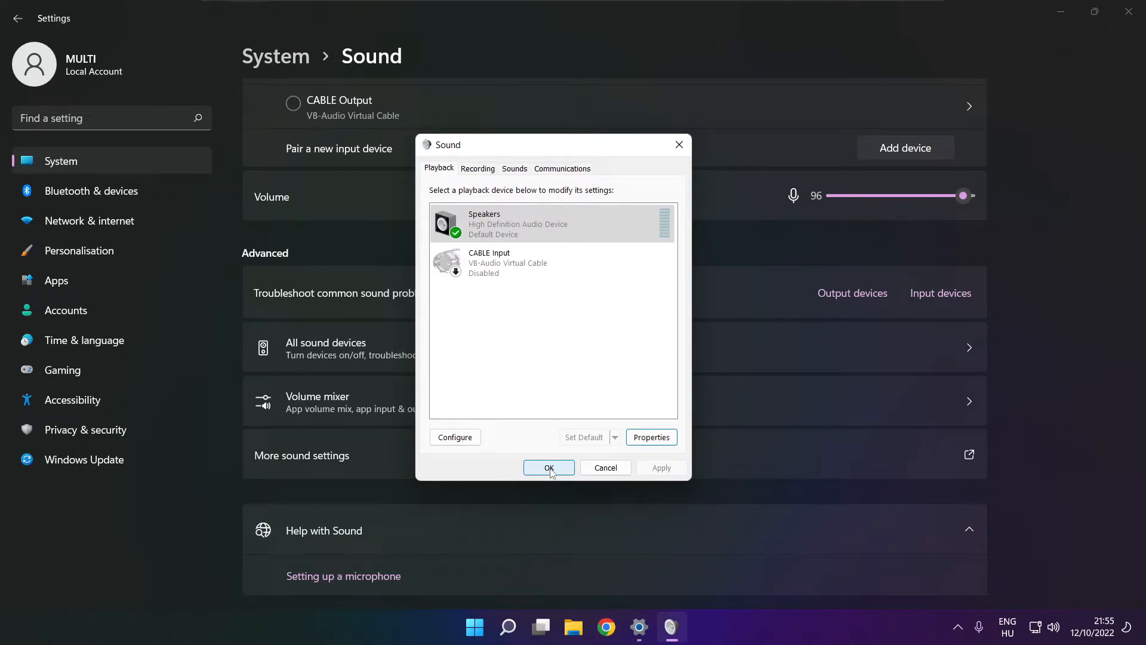
{"action": "left_click", "coordinate": [549, 467]}
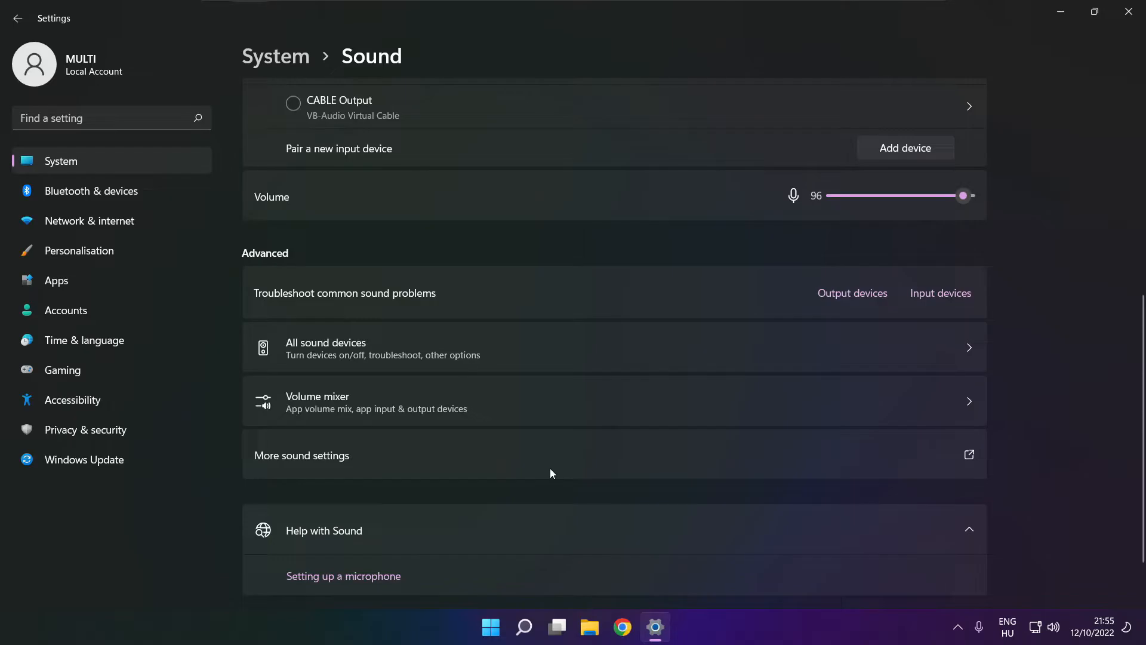
{"action": "mouse_move", "coordinate": [1128, 12]}
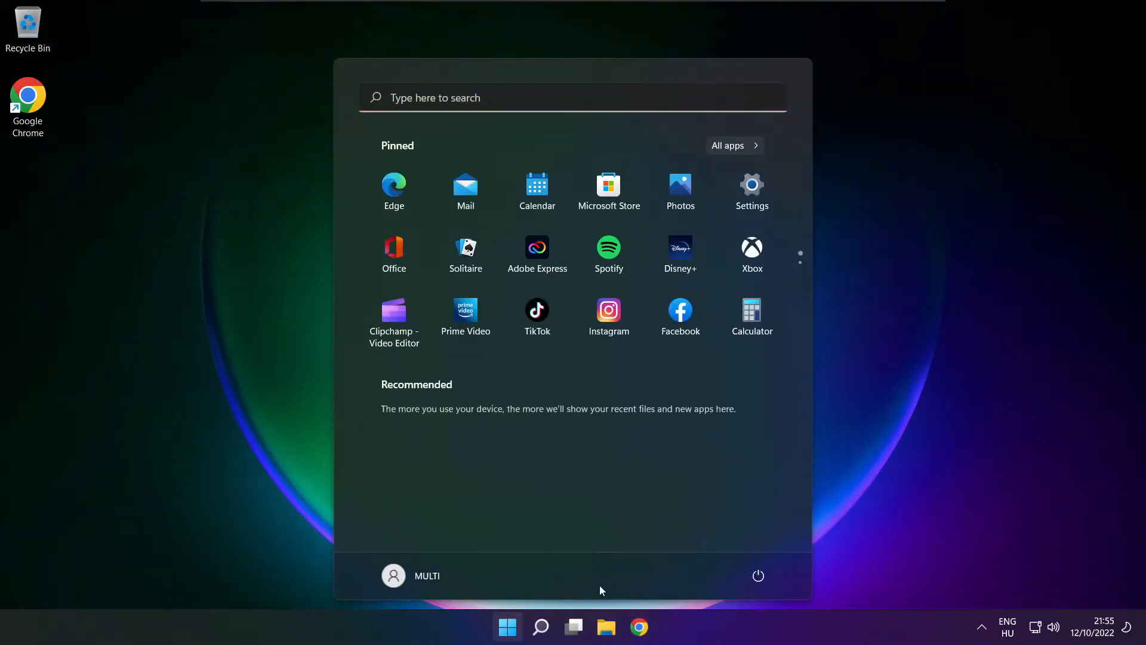
Dismiss the Start menu and bring up the Windows search panel.
{"action": "left_click", "coordinate": [758, 576]}
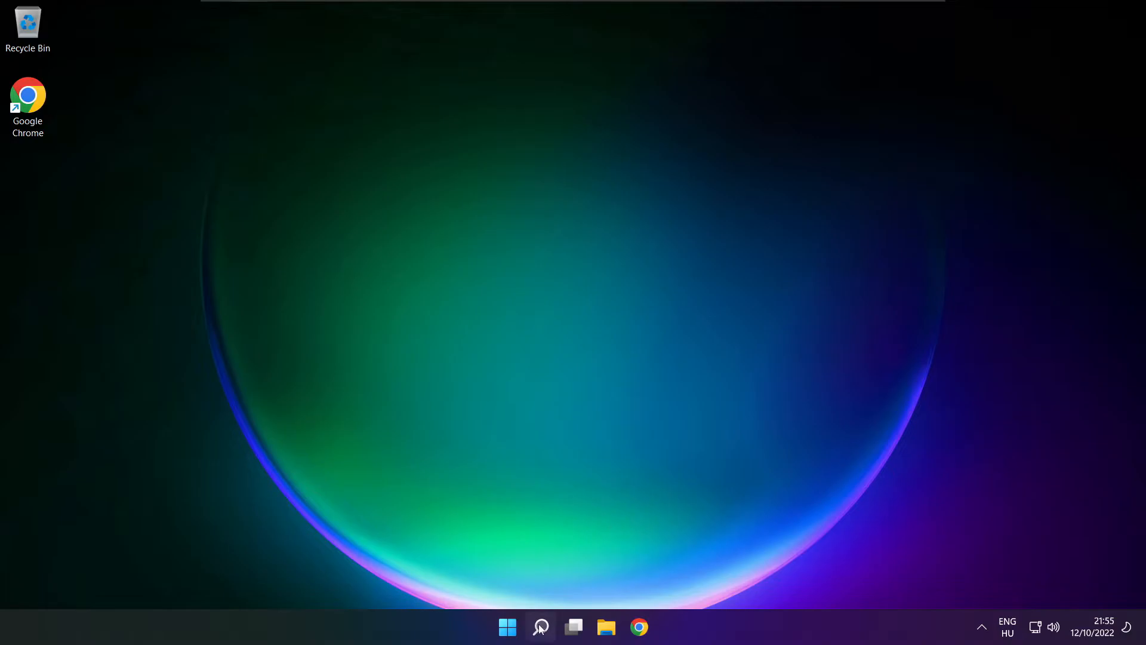
{"action": "left_click", "coordinate": [540, 627]}
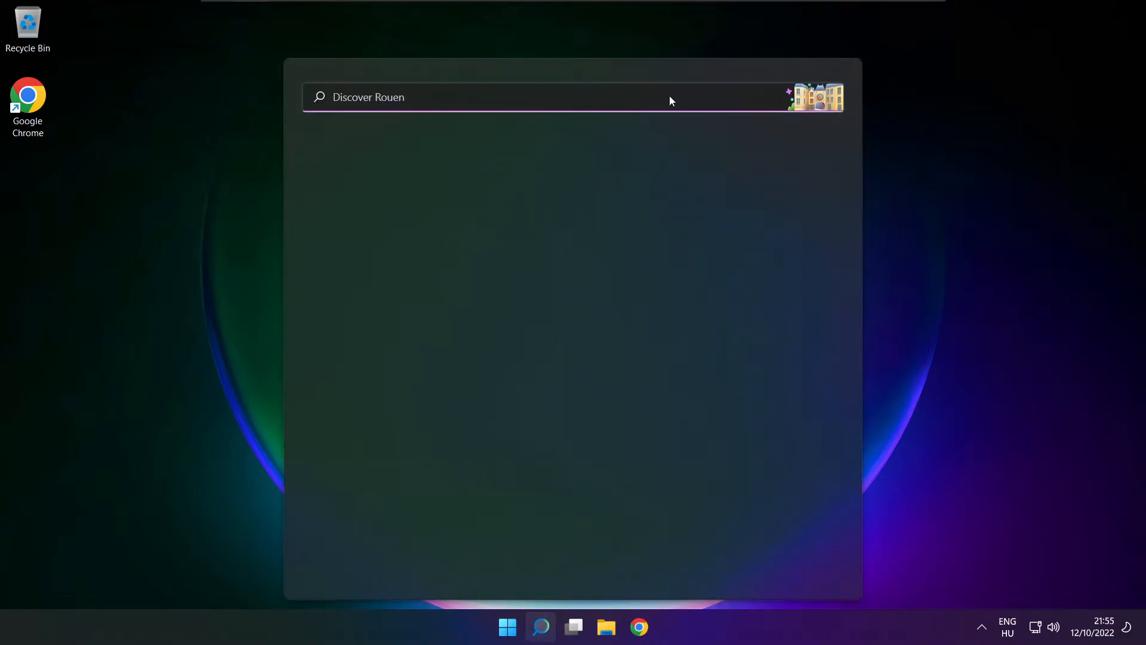
Launch Device Manager from search and expand Sound, video and game controllers.
{"action": "type", "text": "device Manager"}
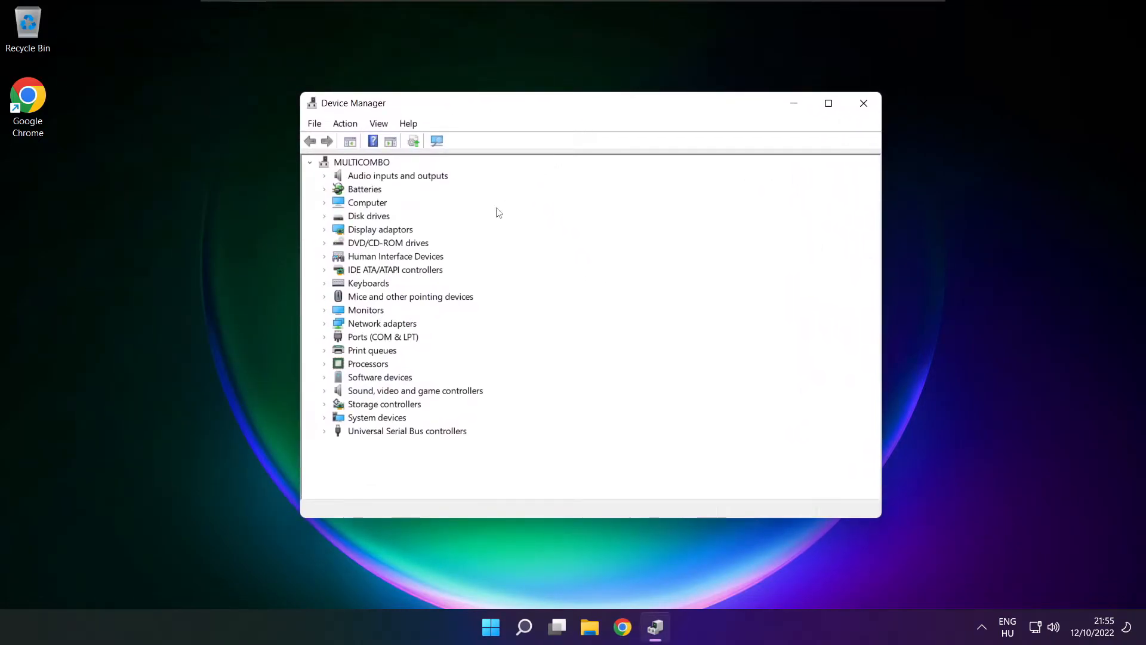
{"action": "left_click", "coordinate": [415, 389]}
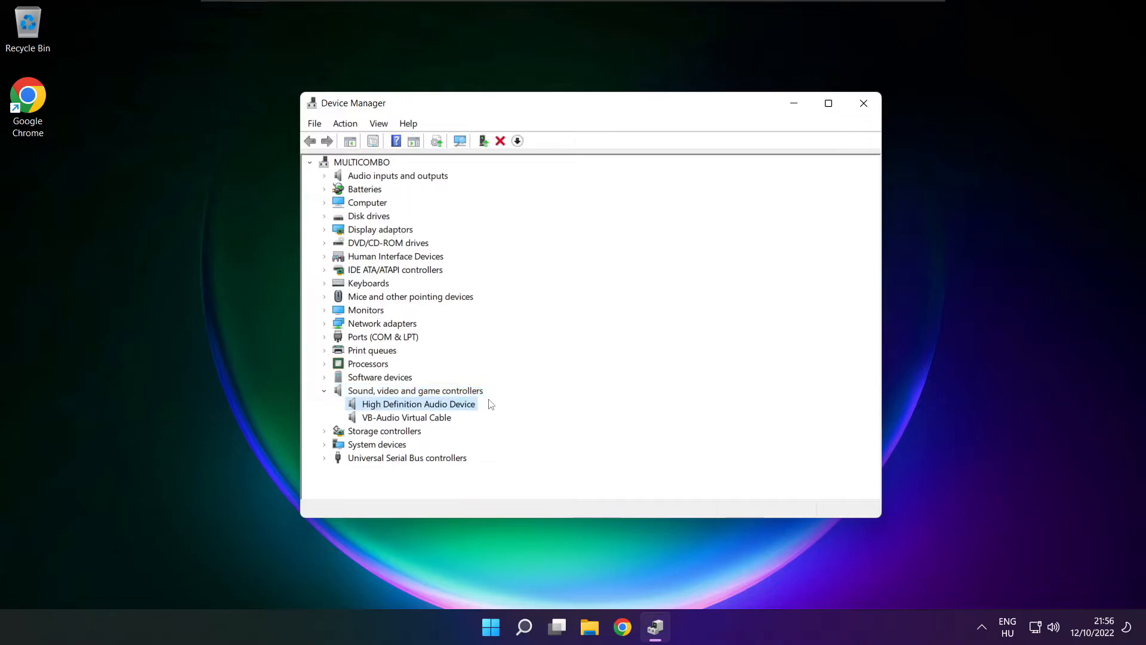
Begin updating the High Definition Audio Device driver, choosing to browse this computer.
{"action": "right_click", "coordinate": [418, 403]}
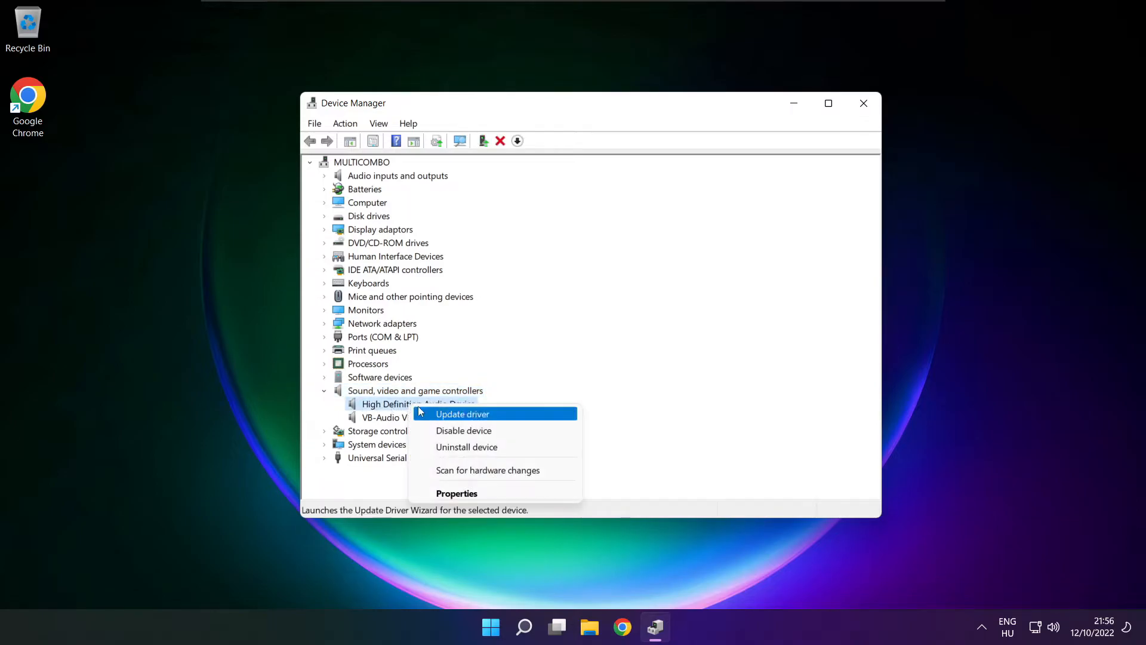
{"action": "left_click", "coordinate": [462, 414]}
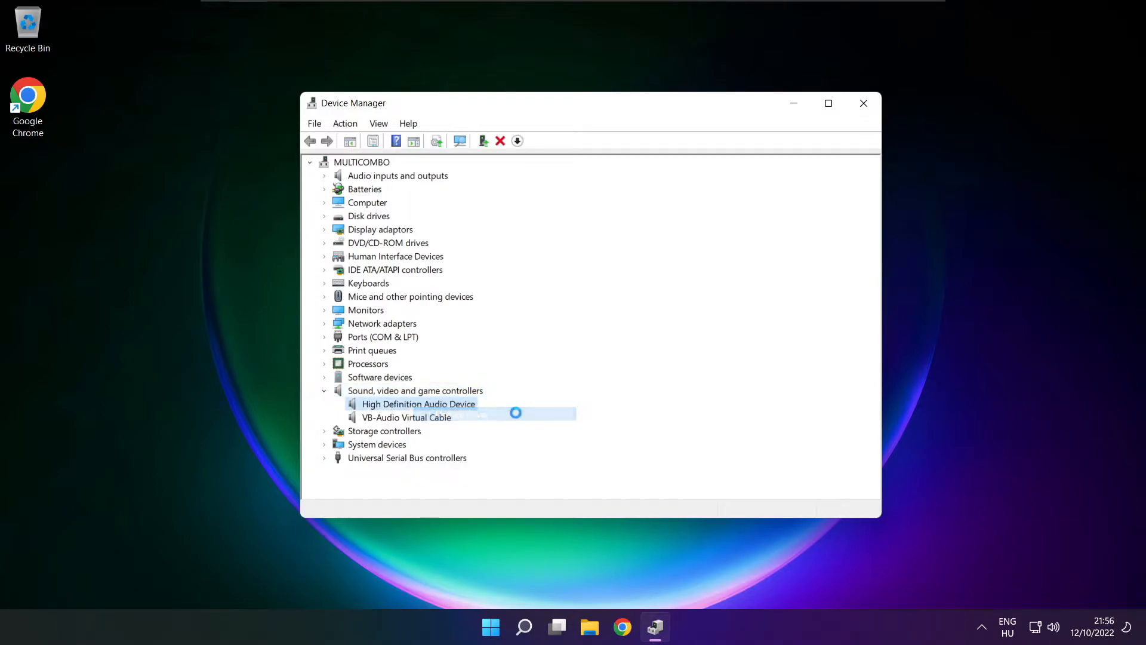
{"action": "left_click", "coordinate": [483, 141]}
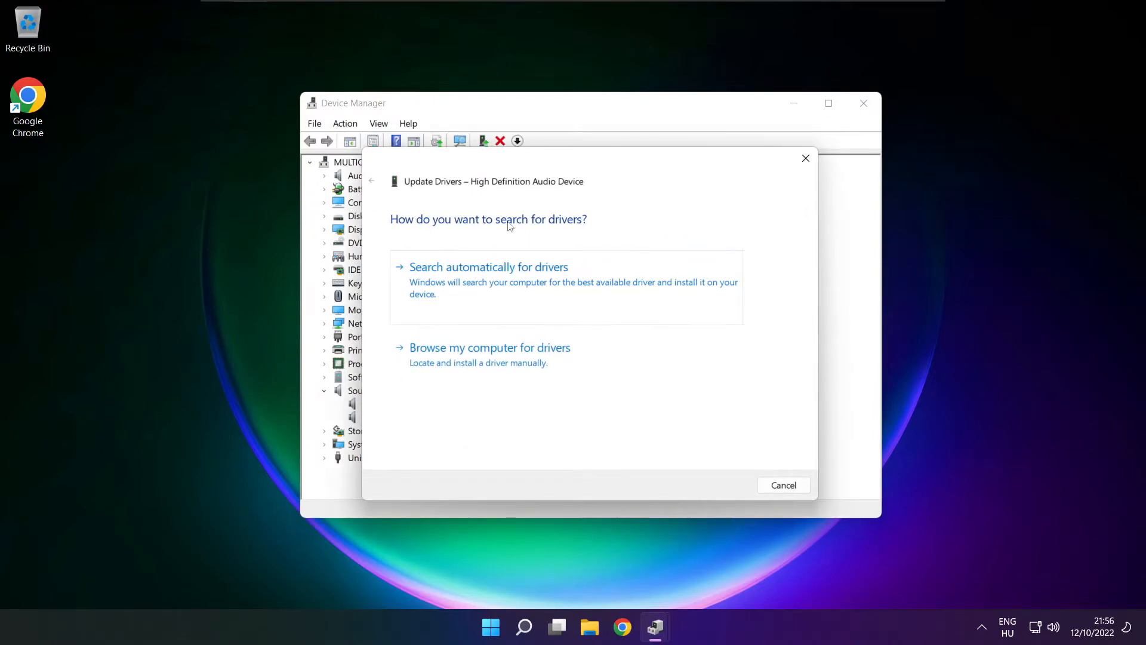
{"action": "mouse_move", "coordinate": [500, 363]}
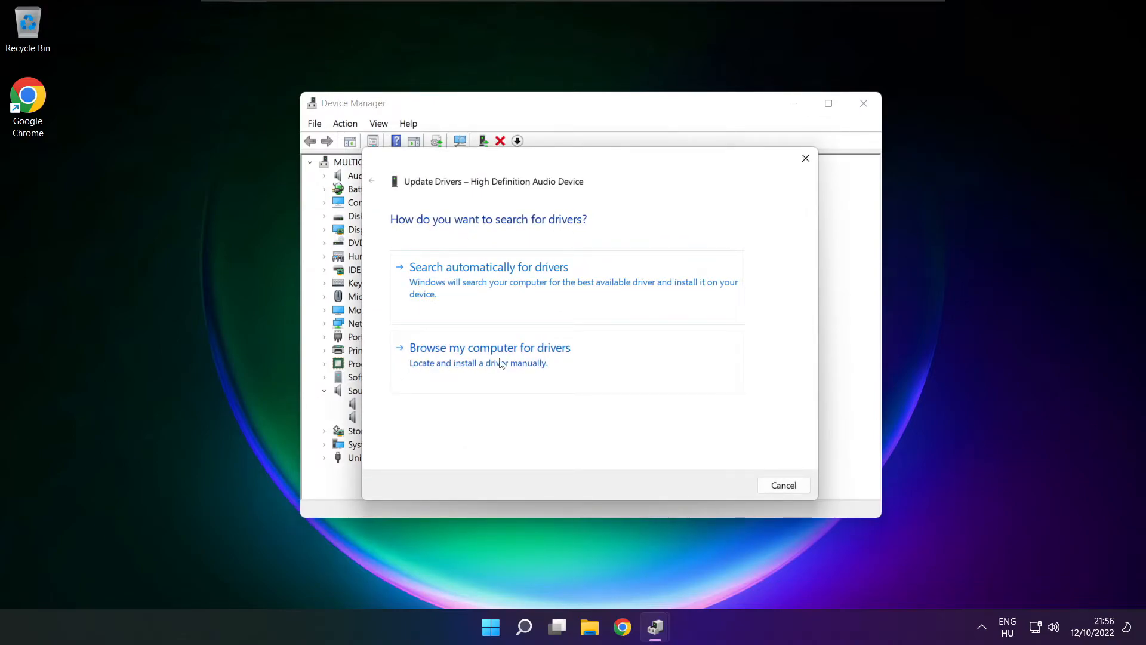
{"action": "left_click", "coordinate": [490, 347]}
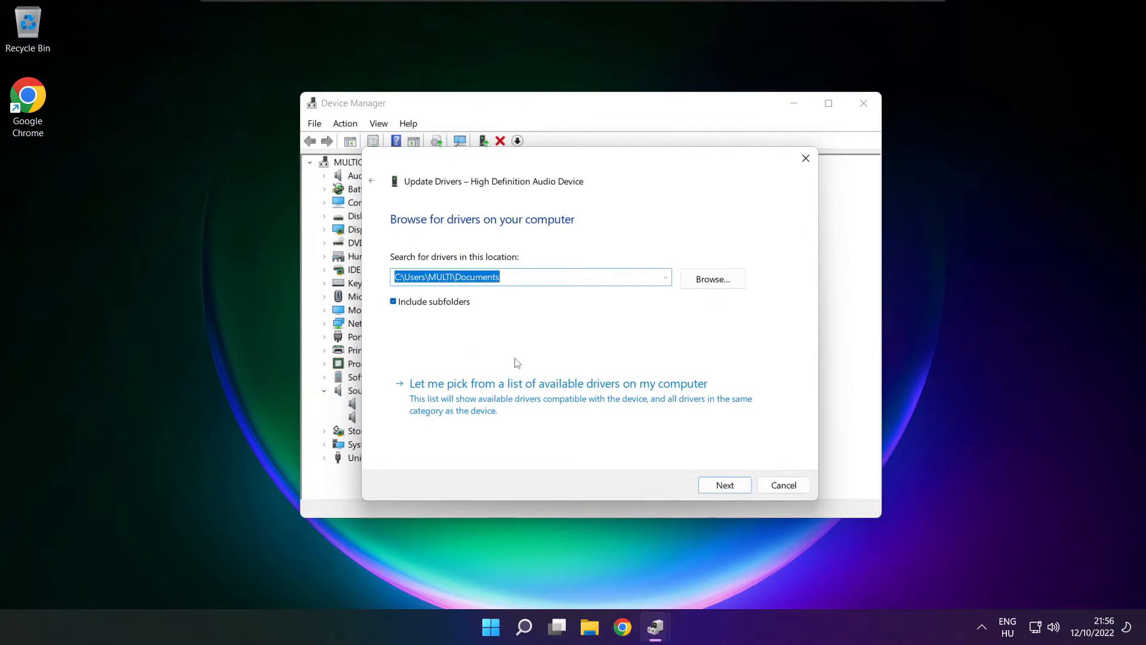
{"action": "mouse_move", "coordinate": [562, 398]}
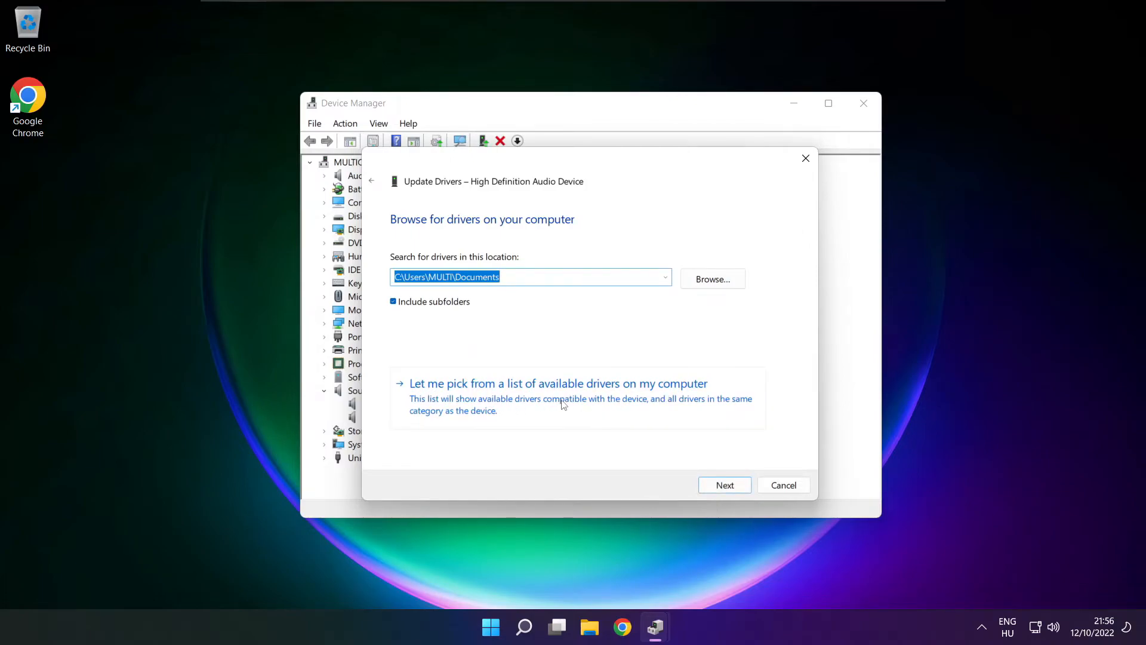
Install High Definition Audio Device from the compatible list, accept the warning, and close the wizard.
{"action": "left_click", "coordinate": [725, 485]}
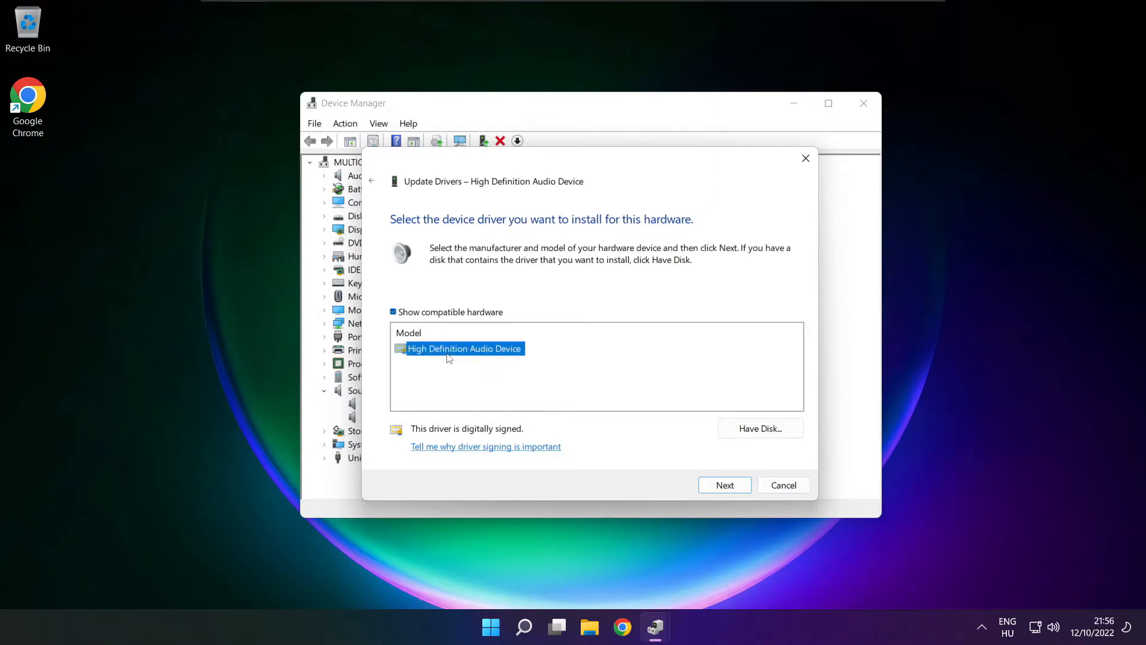
{"action": "mouse_move", "coordinate": [536, 379]}
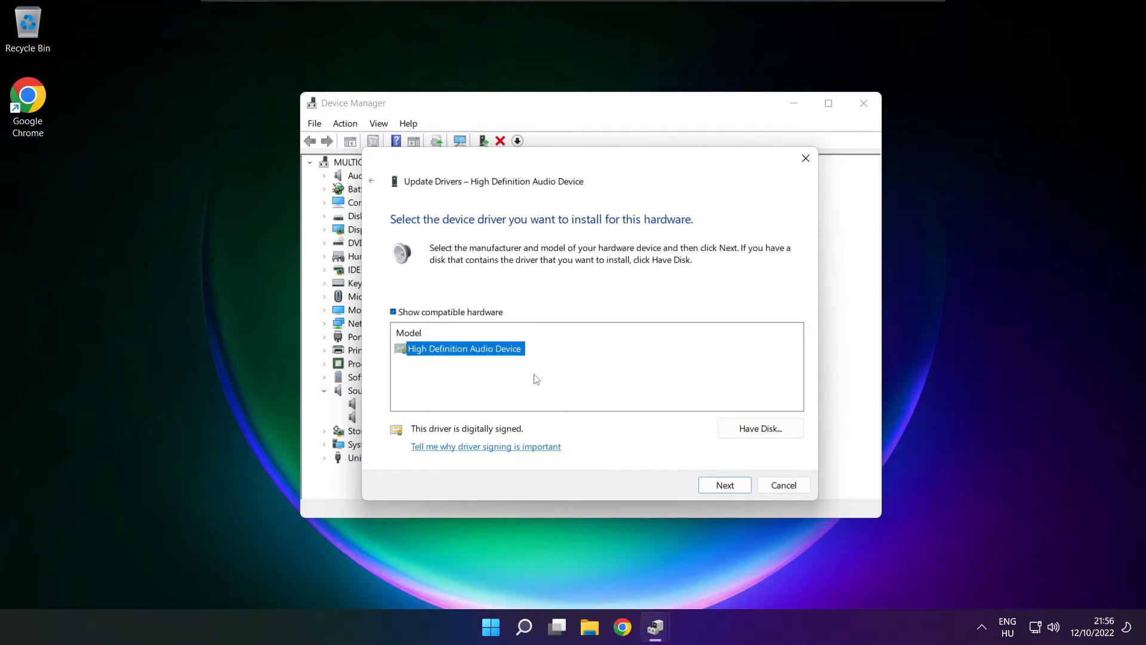
{"action": "left_click", "coordinate": [723, 485]}
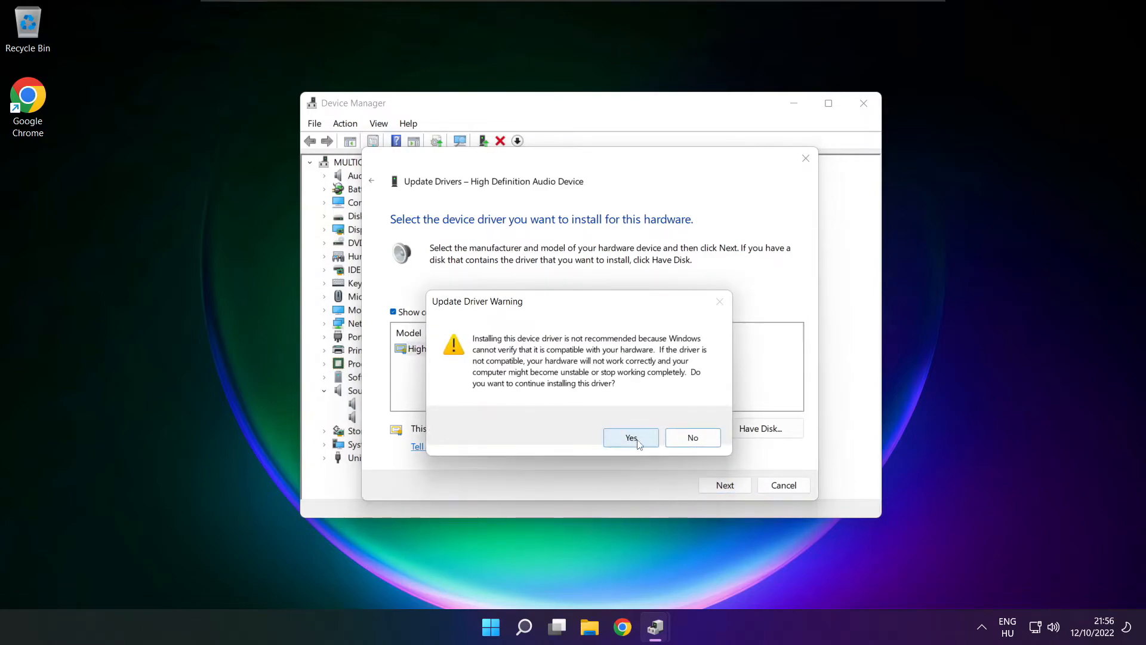
{"action": "left_click", "coordinate": [631, 437]}
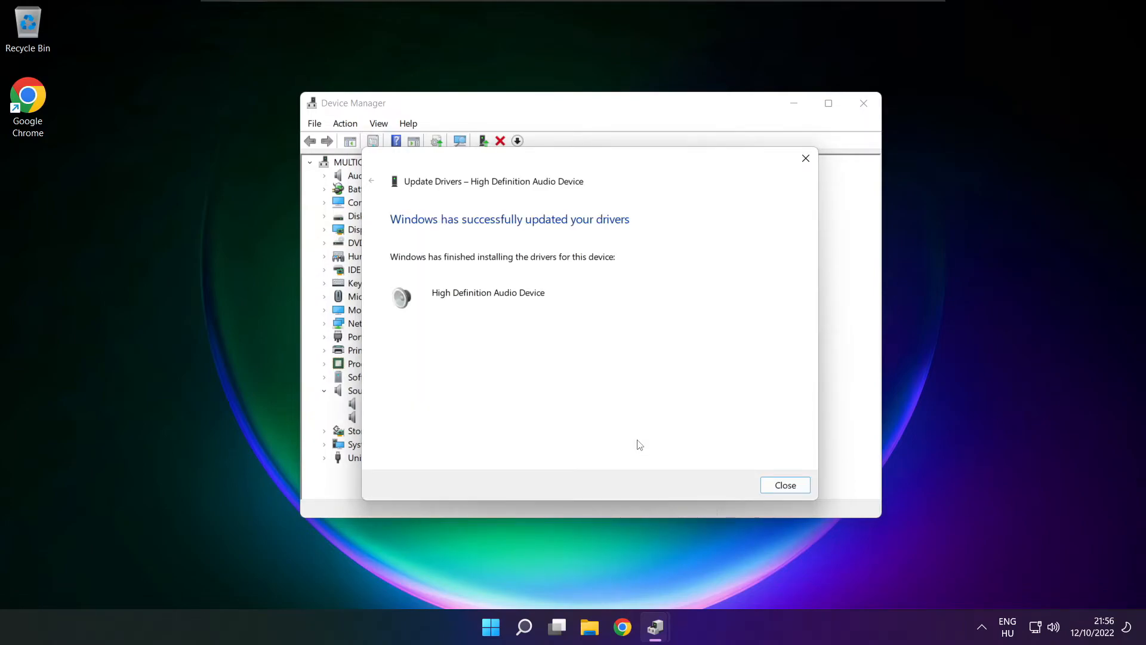
{"action": "mouse_move", "coordinate": [785, 485]}
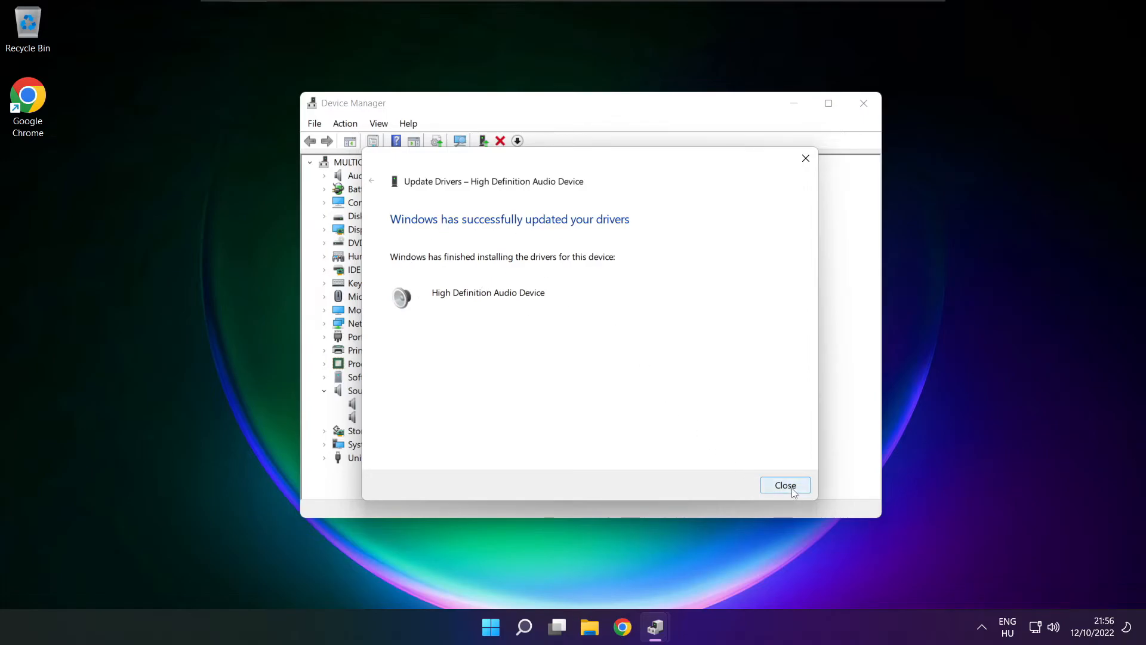
{"action": "left_click", "coordinate": [786, 485]}
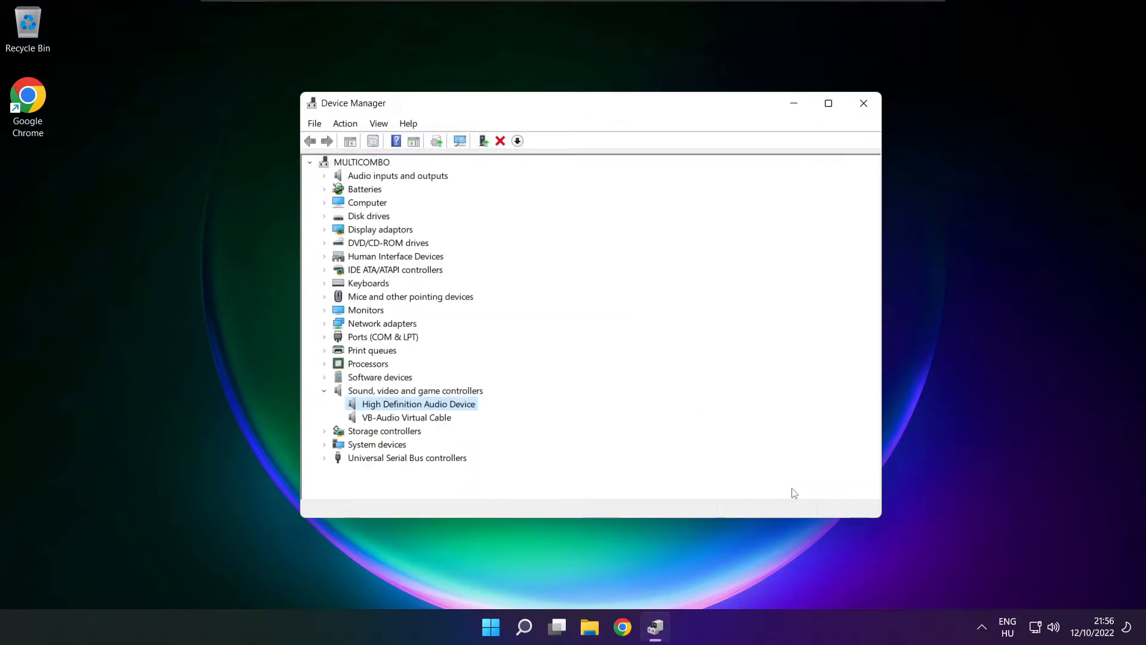
{"action": "mouse_move", "coordinate": [864, 103]}
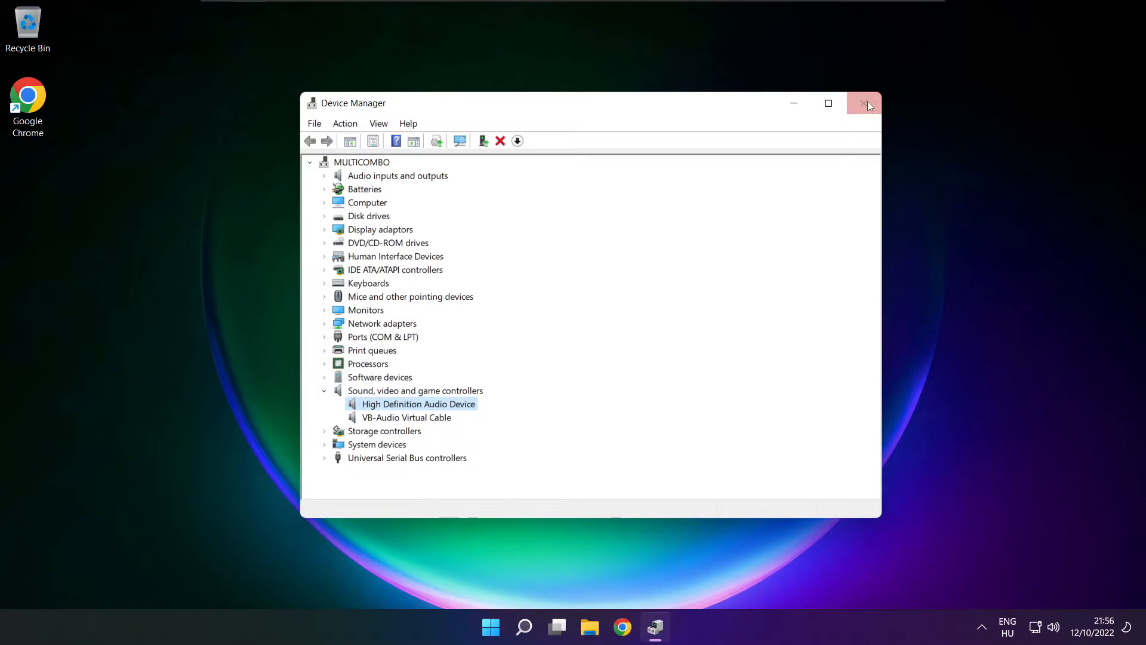
Close Device Manager and dismiss the Start menu, leaving a clear desktop.
{"action": "left_click", "coordinate": [865, 103]}
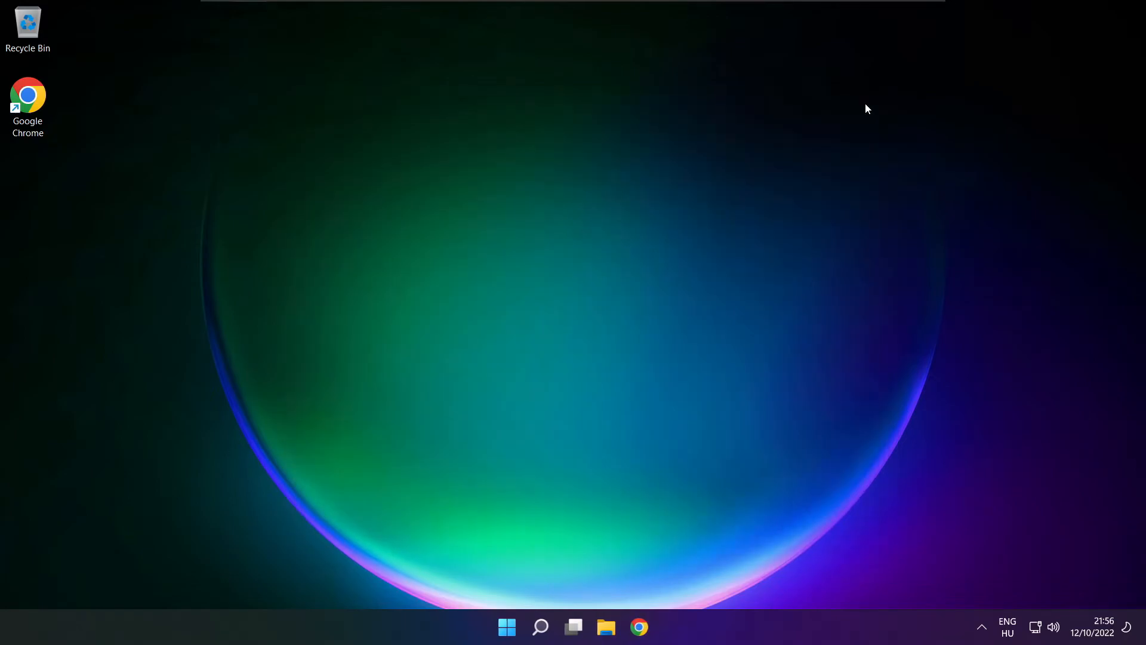
{"action": "left_click", "coordinate": [507, 627]}
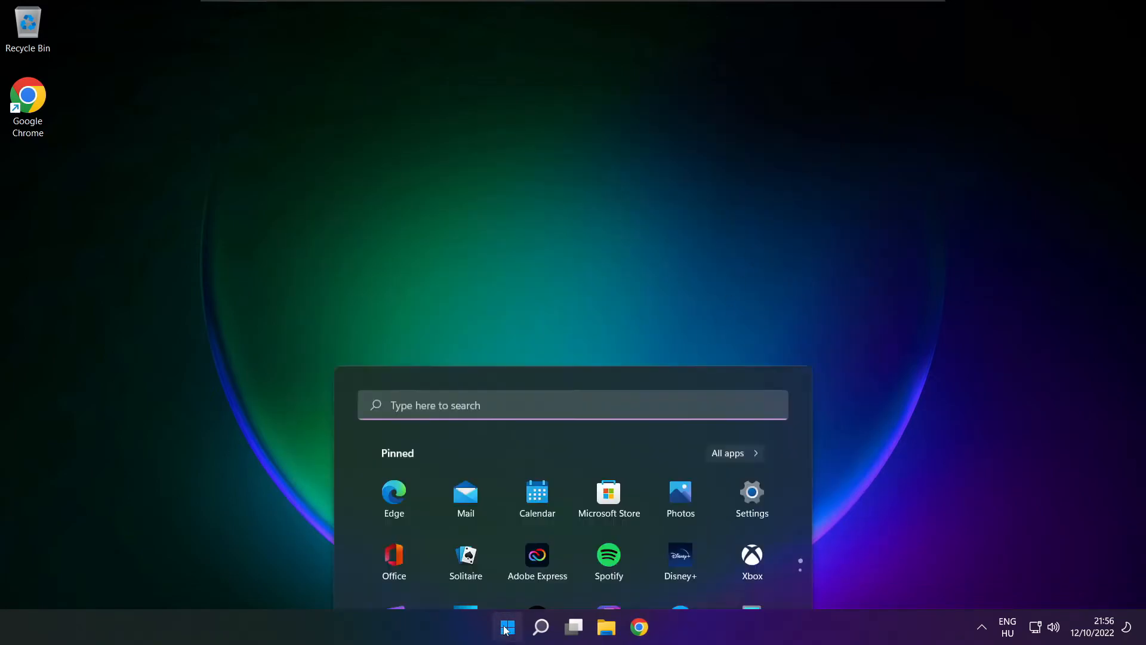
{"action": "left_click", "coordinate": [759, 575]}
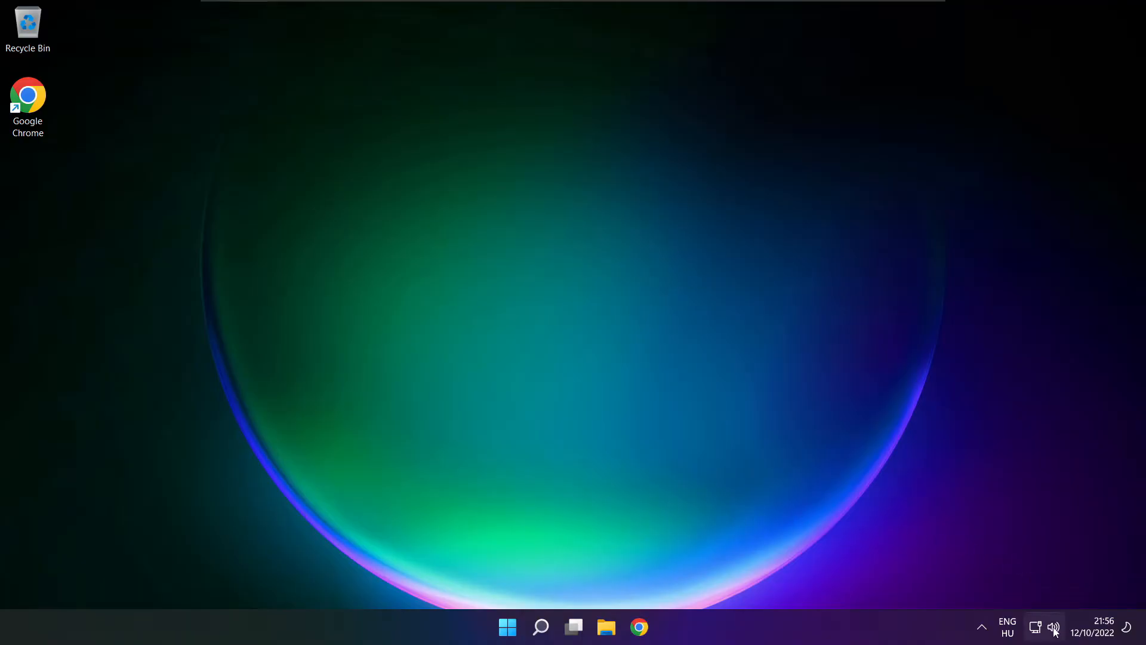
From the taskbar speaker icon reach Sound settings' Advanced section and run the Output devices troubleshooter.
{"action": "right_click", "coordinate": [1054, 627]}
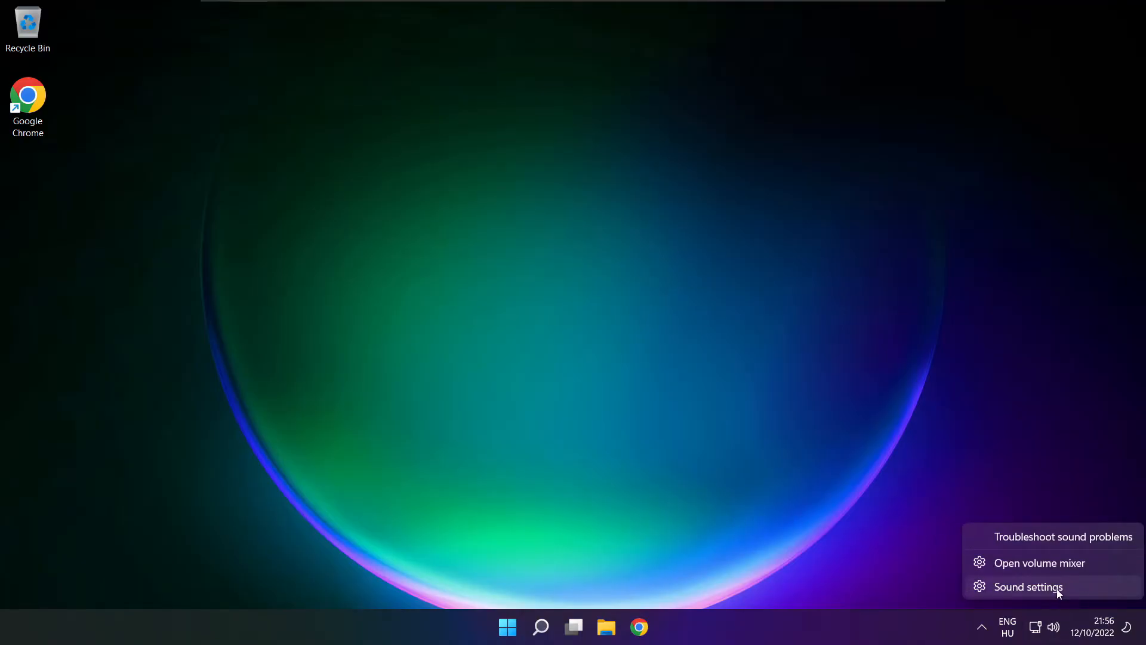
{"action": "left_click", "coordinate": [1028, 587]}
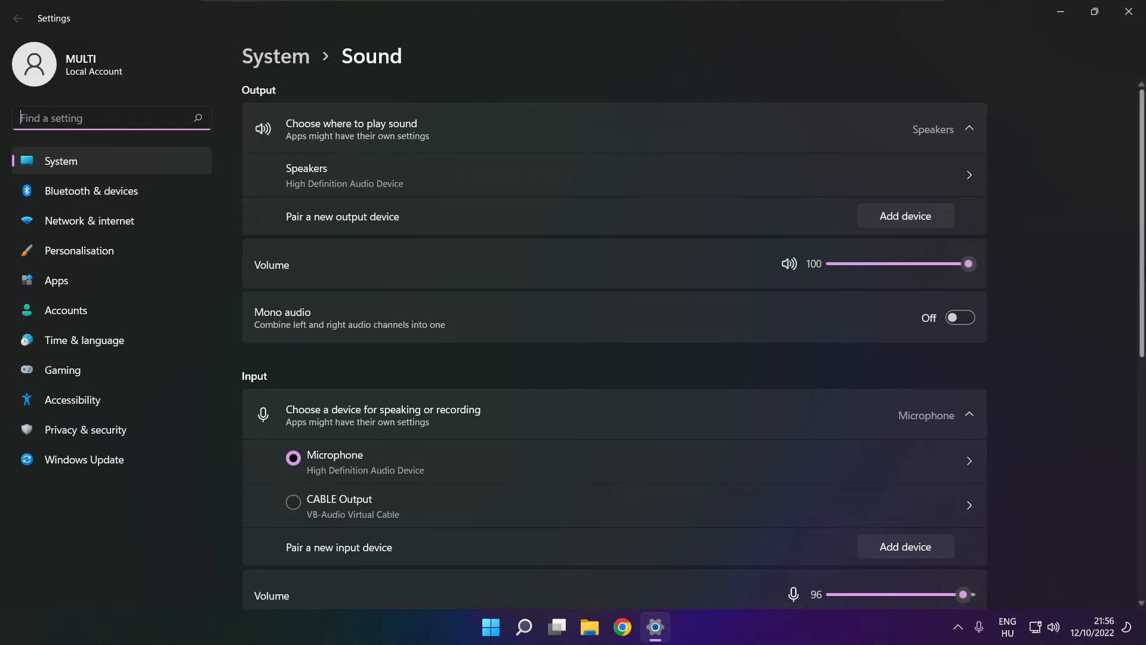
{"action": "scroll", "scroll_direction": "down", "scroll_amount": 3}
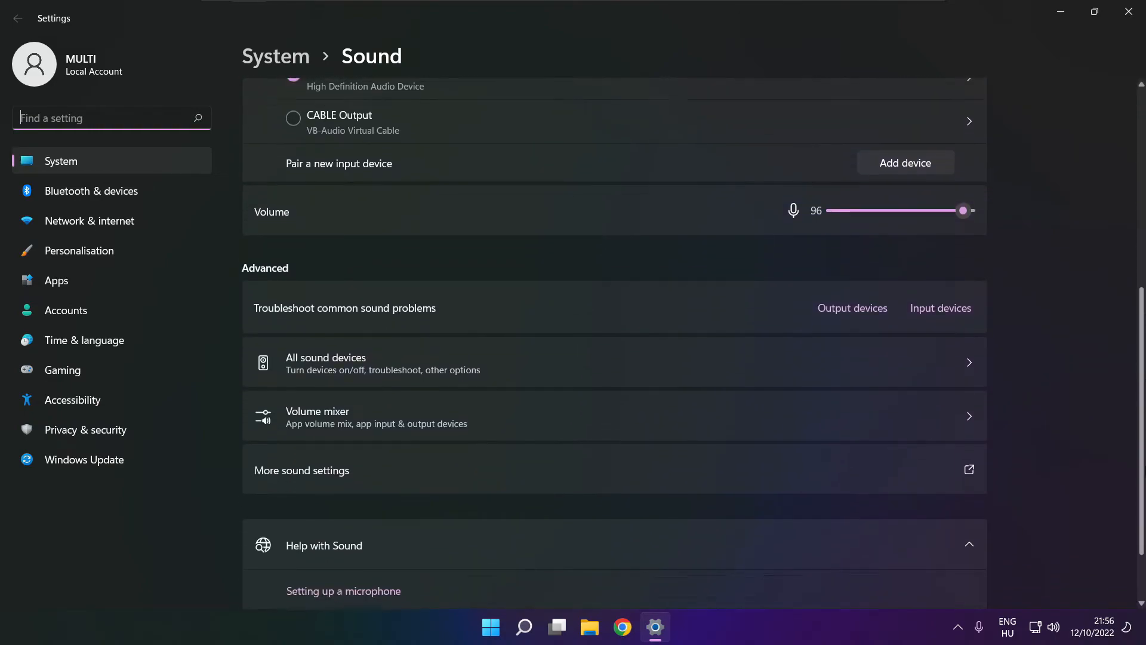
{"action": "scroll", "scroll_direction": "down", "scroll_amount": 3}
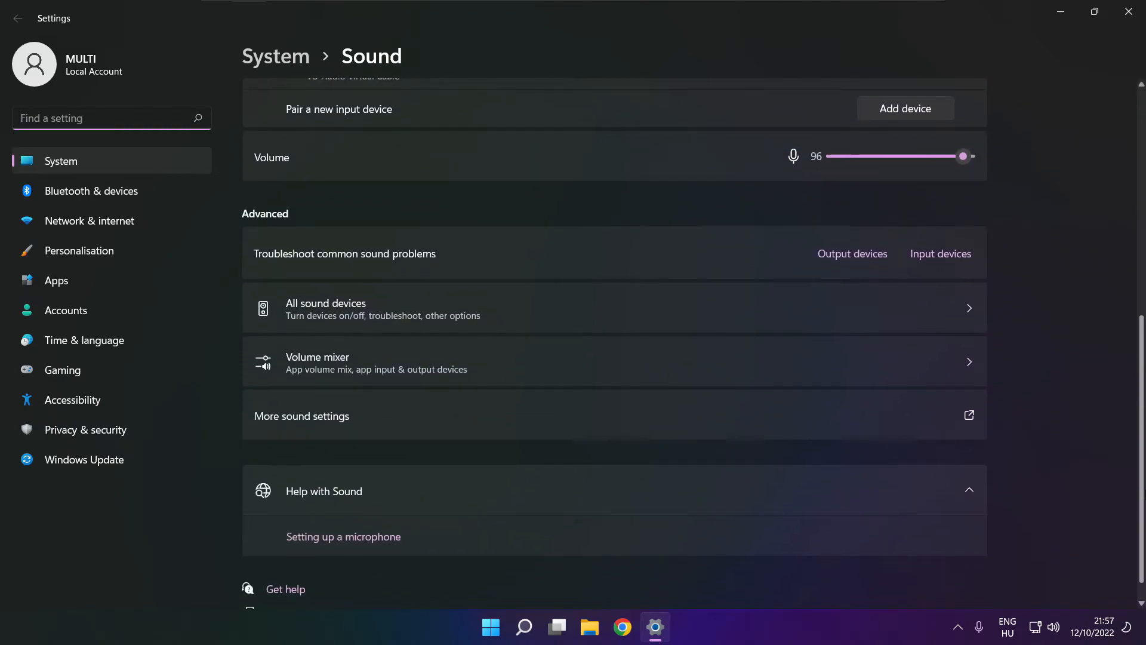
{"action": "scroll", "scroll_direction": "down", "scroll_amount": 3}
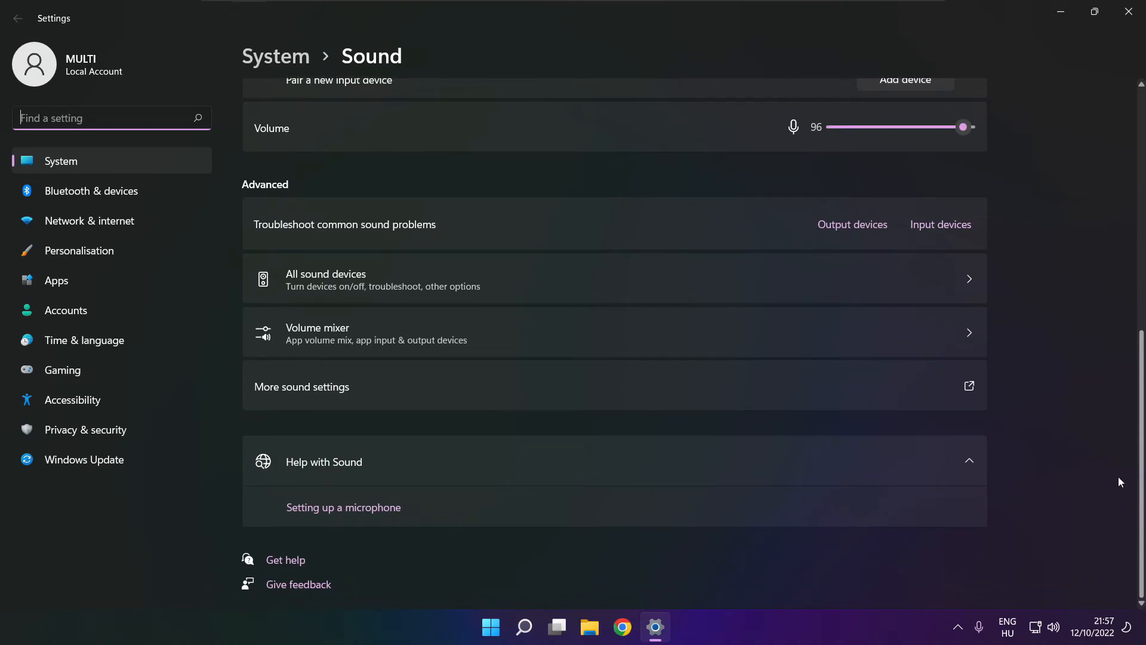
{"action": "mouse_move", "coordinate": [853, 225]}
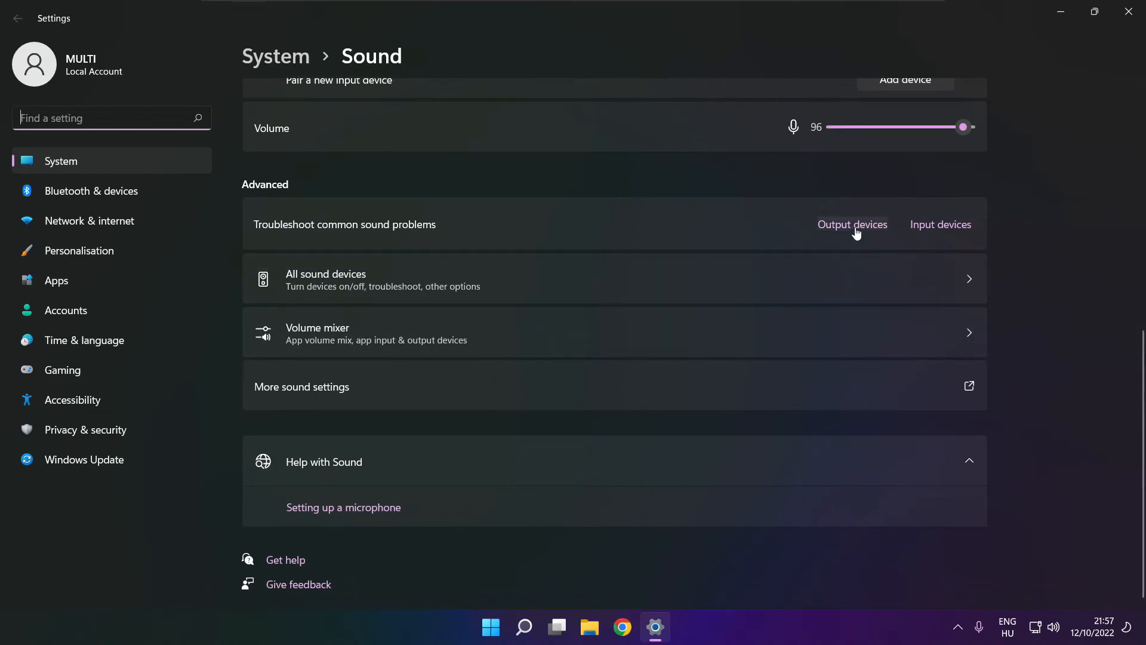
{"action": "mouse_move", "coordinate": [849, 233]}
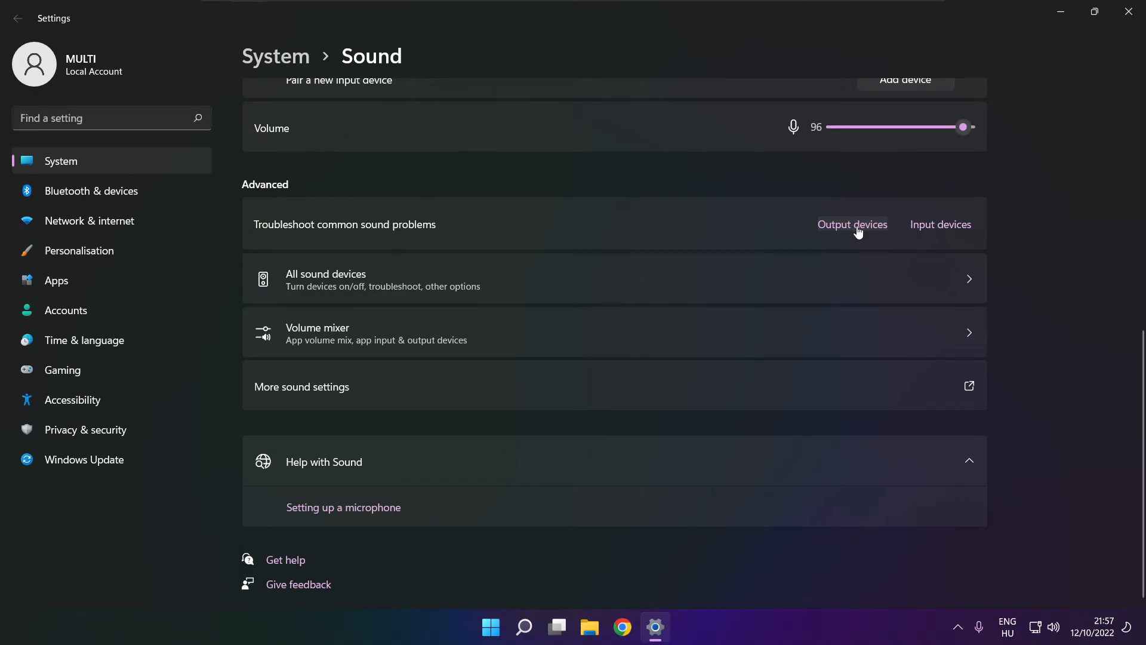
{"action": "left_click", "coordinate": [853, 225]}
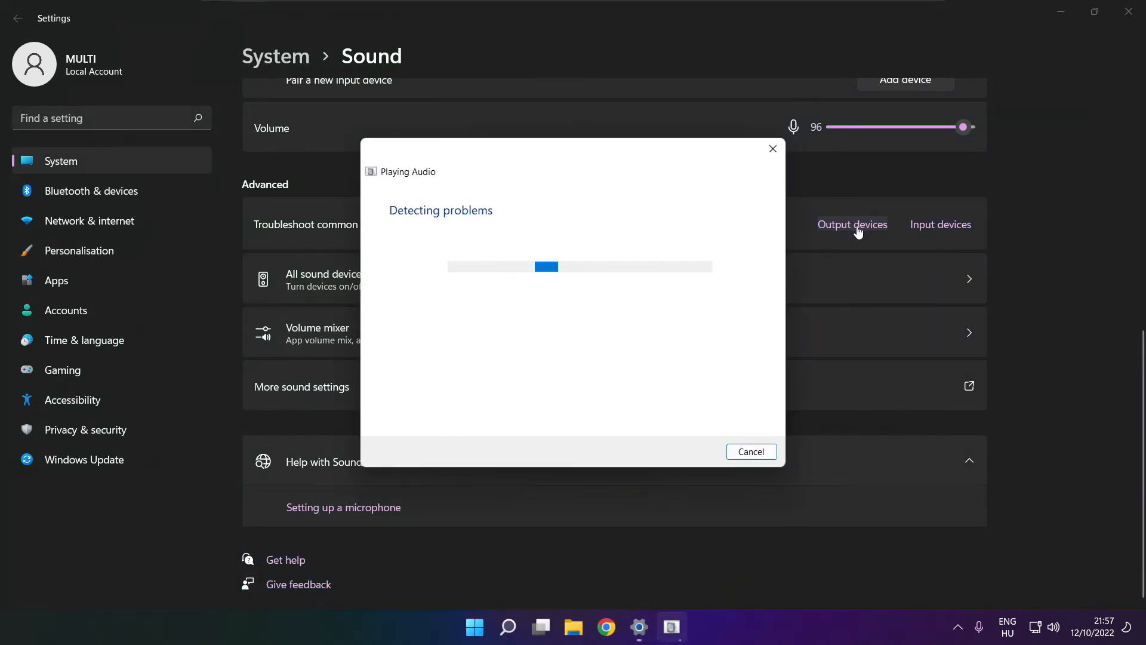